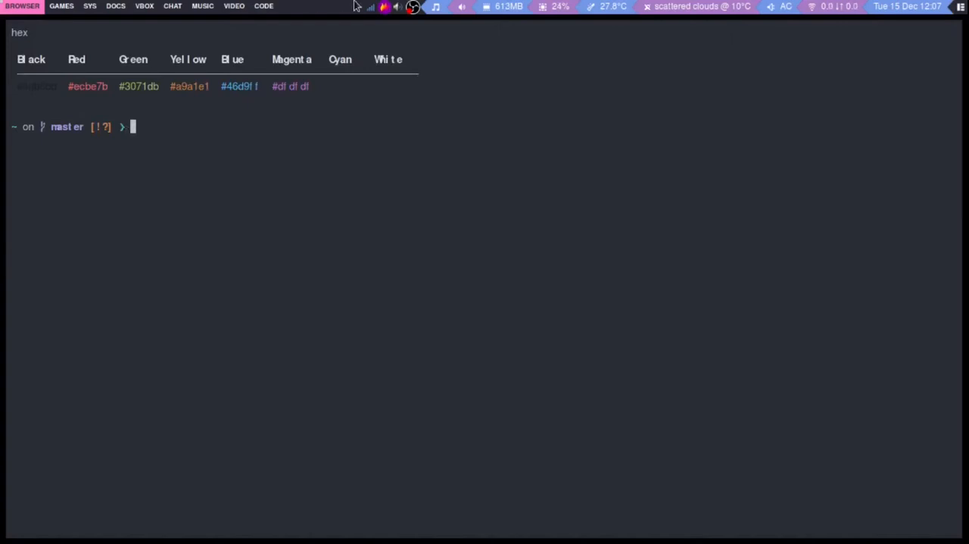
mouse_move(469, 6)
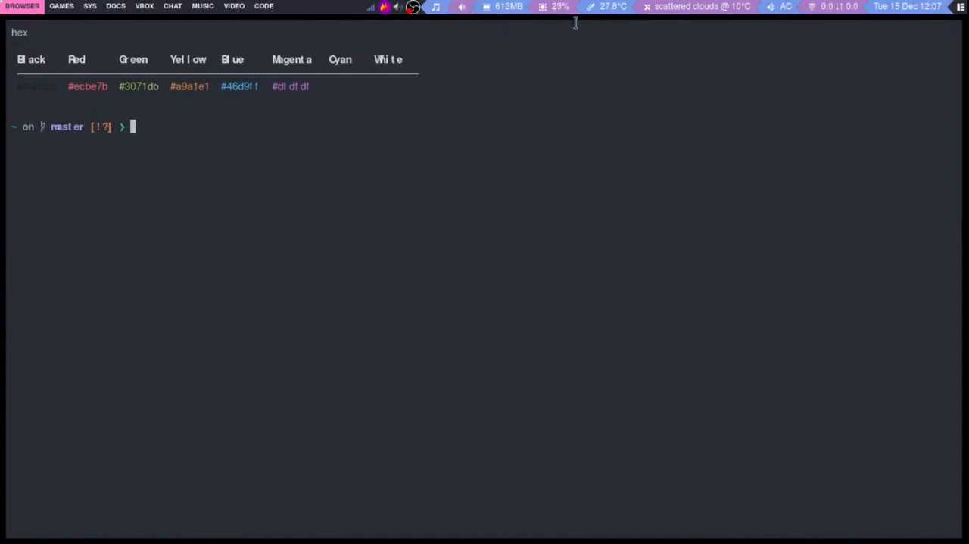
mouse_move(563, 6)
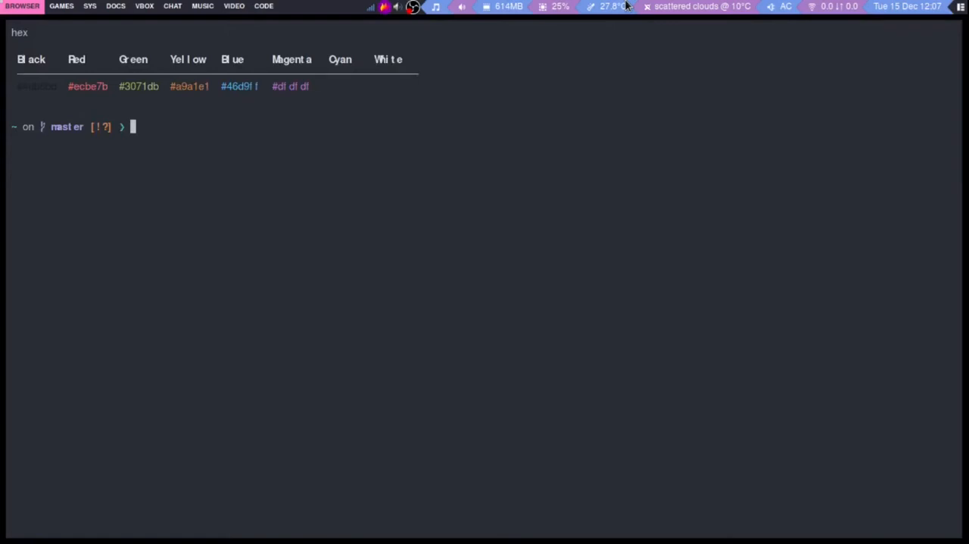
Mount /dev/sdb at /mnt, then retry with sudo on /dev/sdb2 when refused
type("mount /")
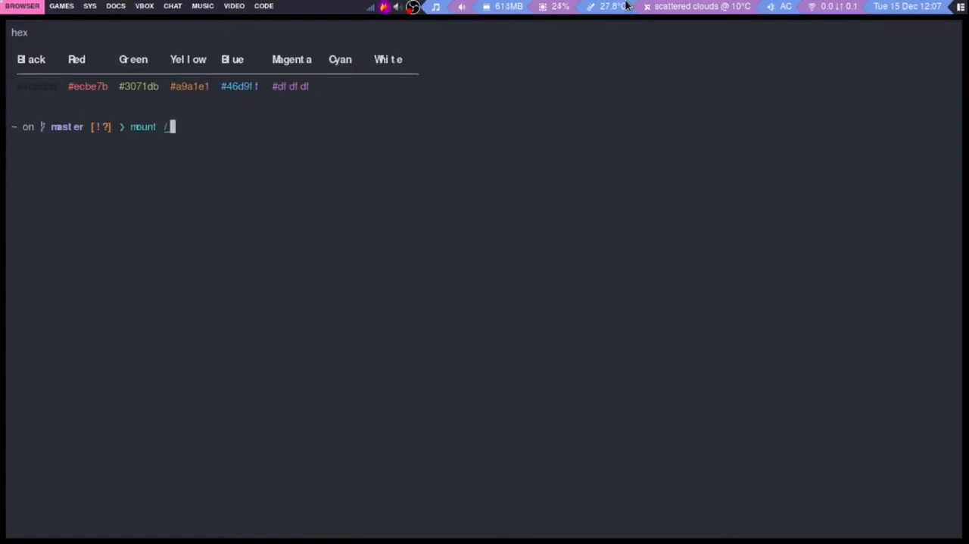
type("de/sd")
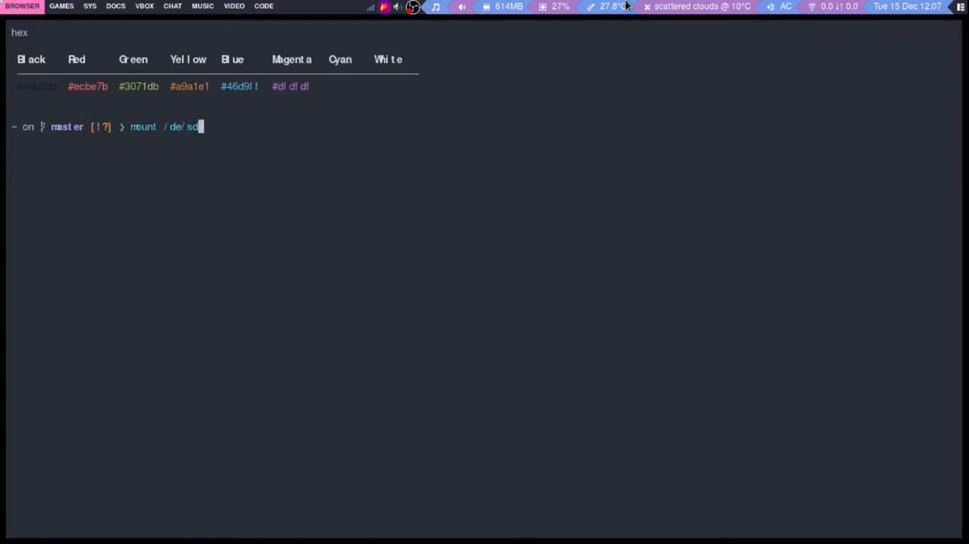
type("b /mnt")
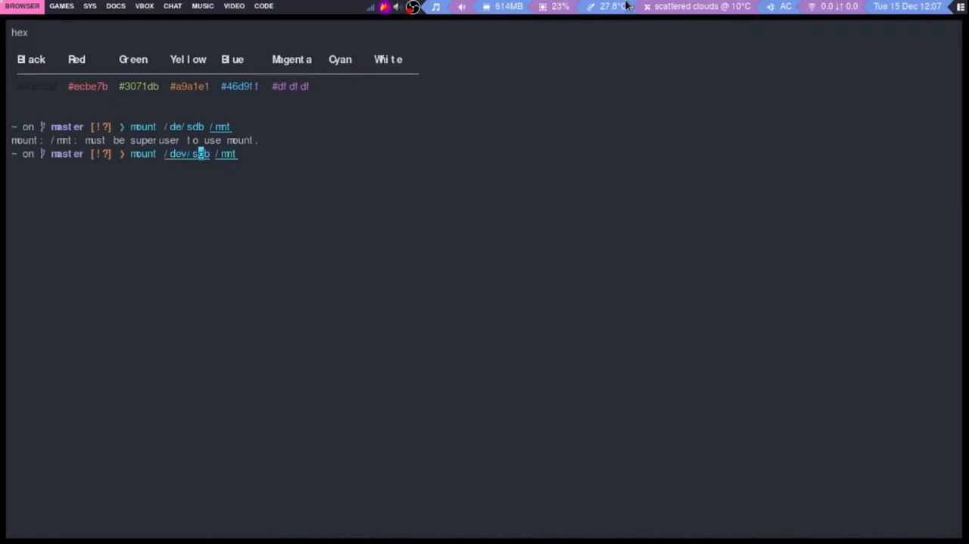
type("2")
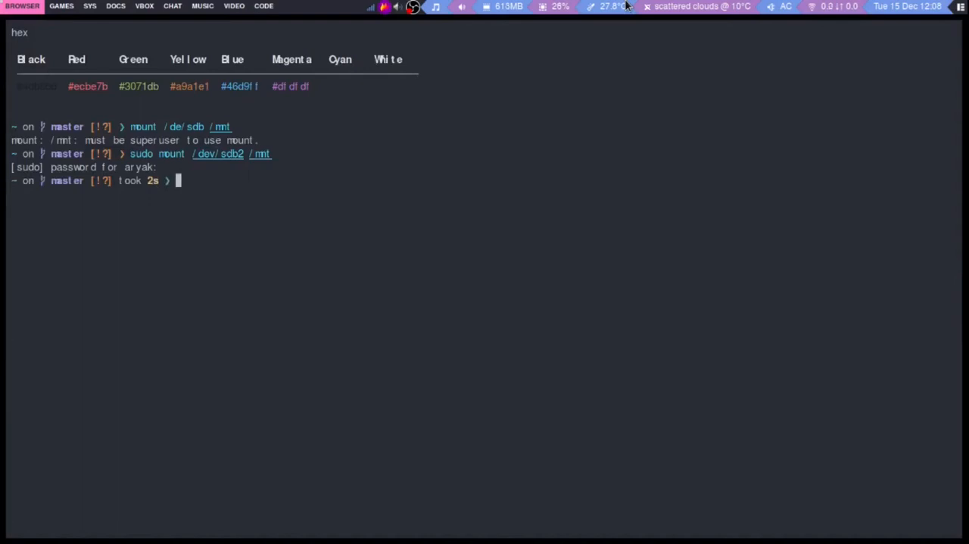
Attempt chroot into /mnt/, which is refused without root
type("chroot")
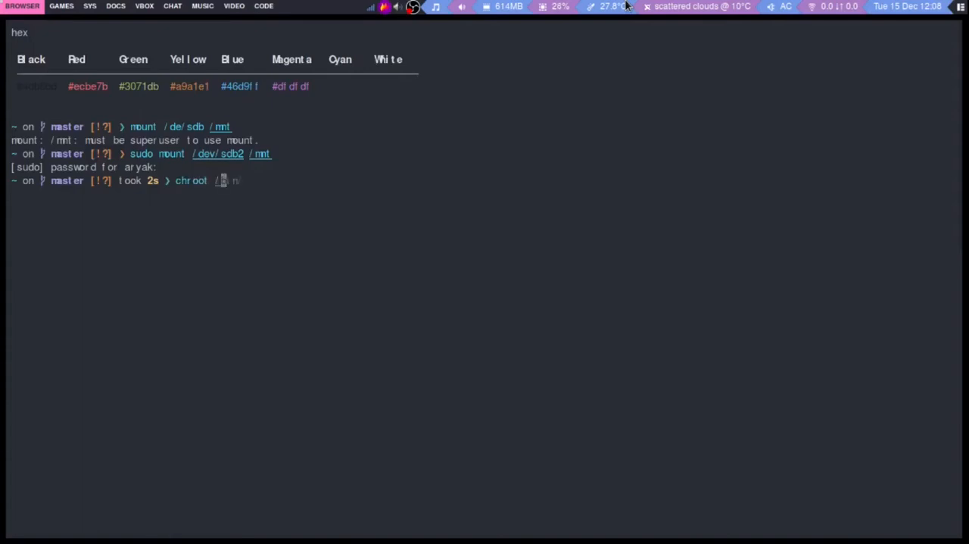
type("/de")
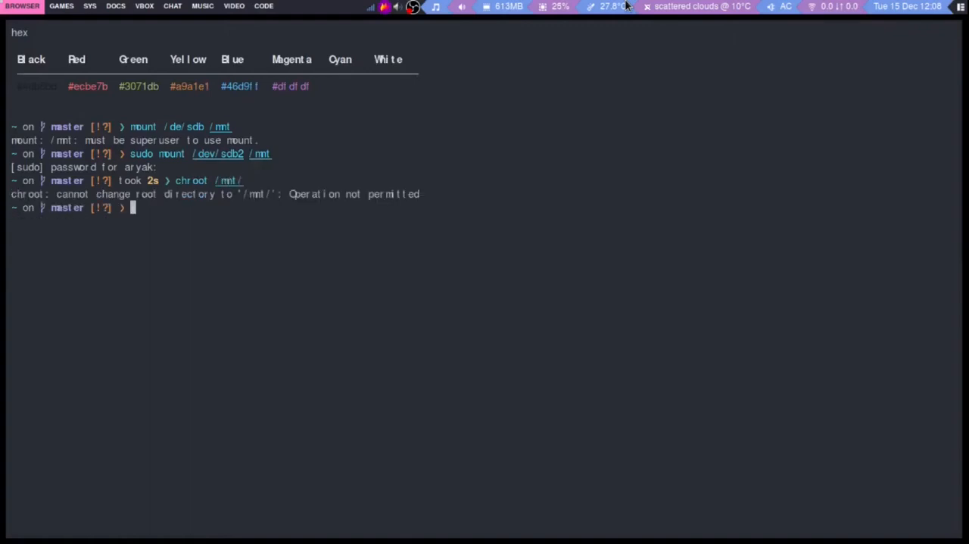
type("chroot /mnt/")
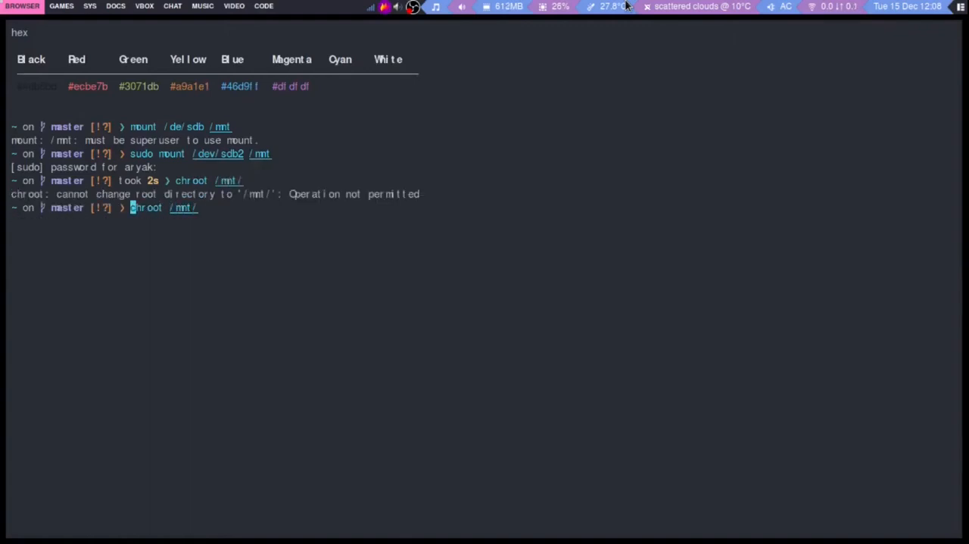
Enter /mnt as root via sudo chroot, list its contents and show pacman help
type("sudo chroot /mnt/")
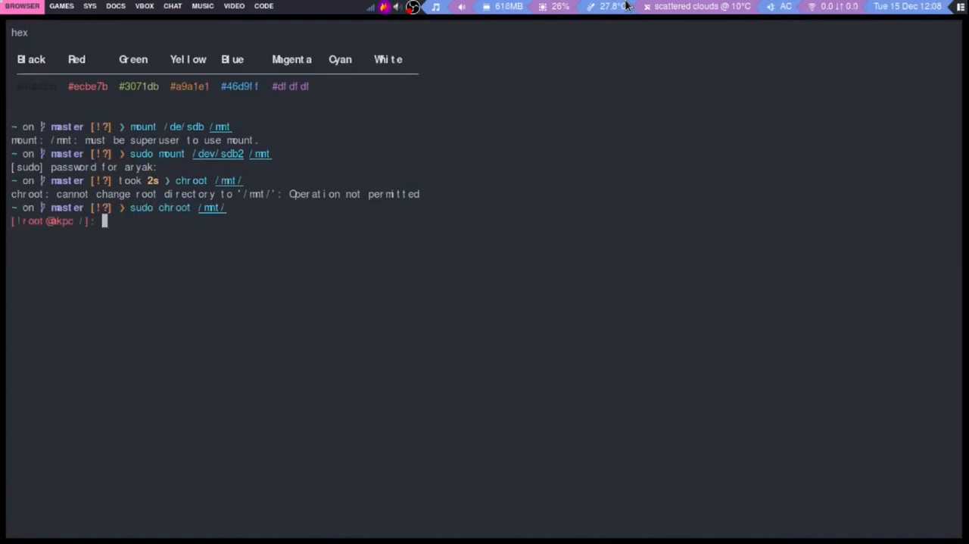
type("ls")
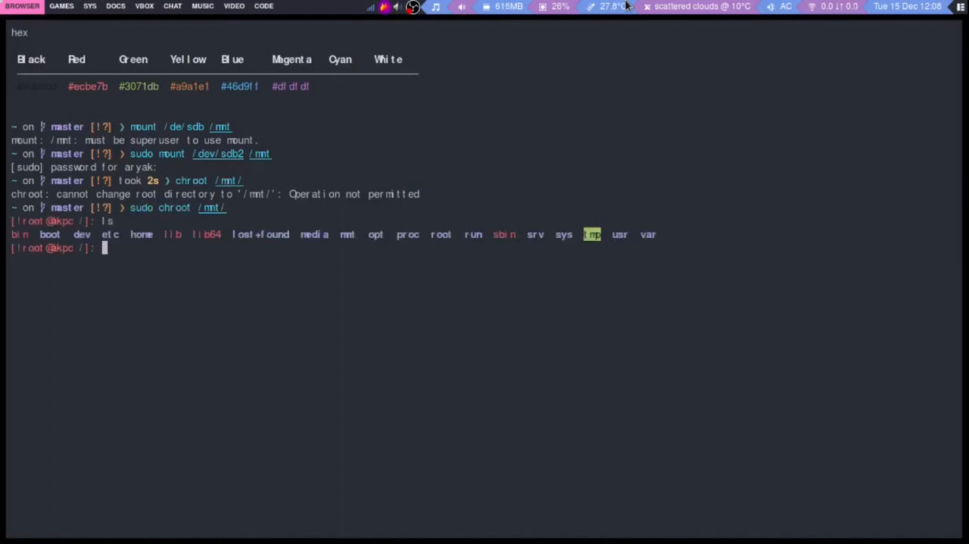
type("pacman")
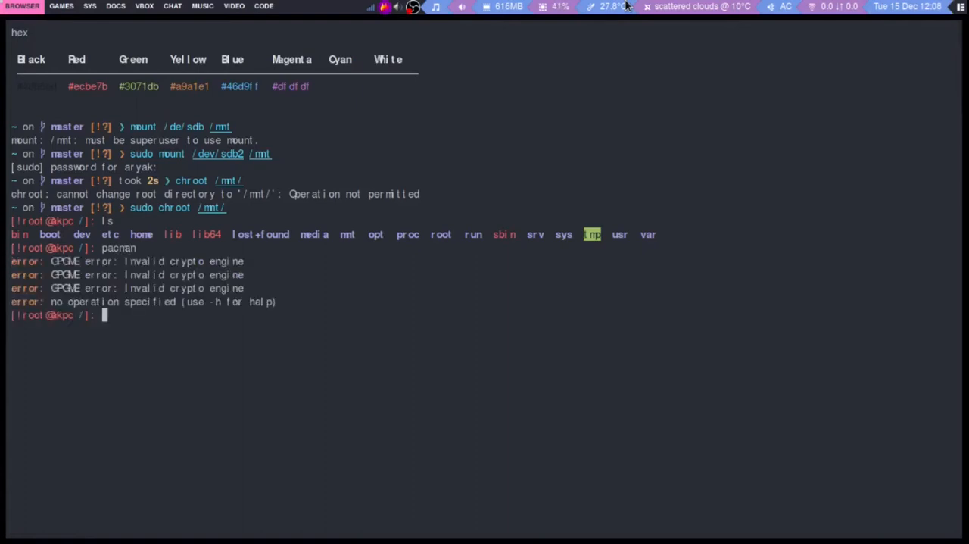
type("pacman -U")
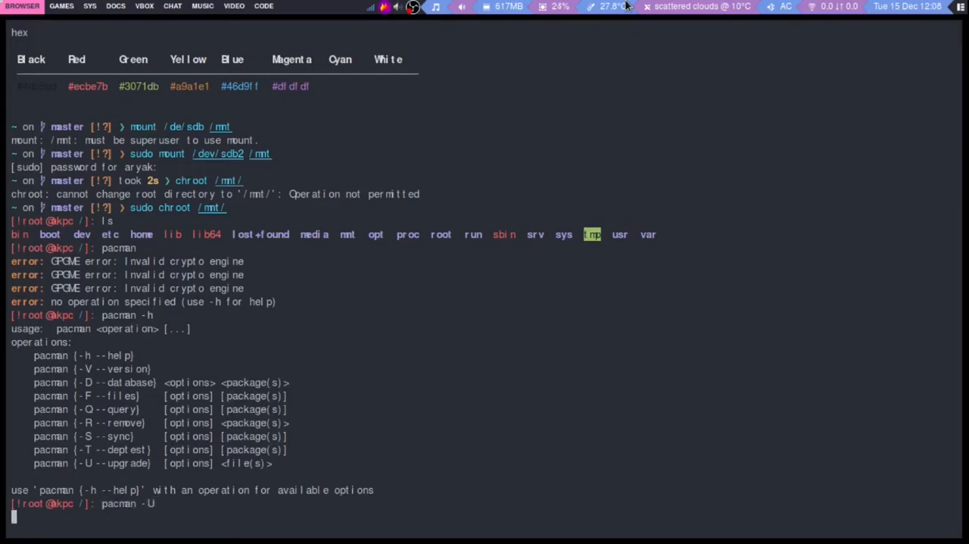
Run pacman -U and pacman -Sy; the database sync fails on unresolved mirror hosts
key("Return")
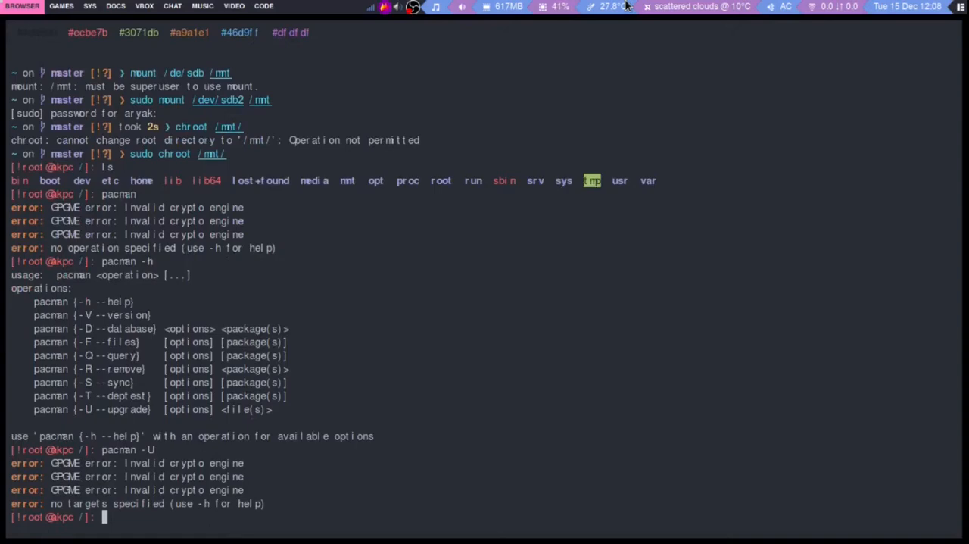
type("pacman -U")
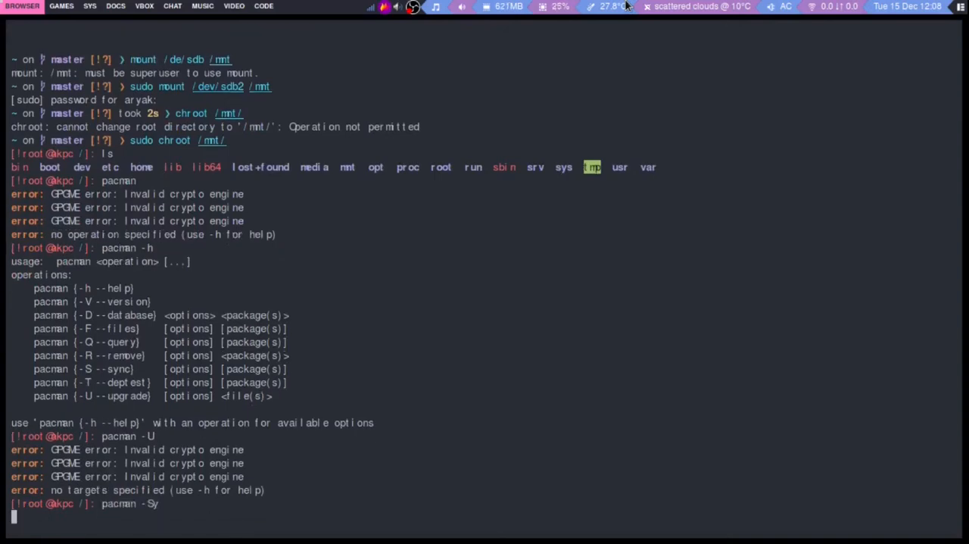
key("Return")
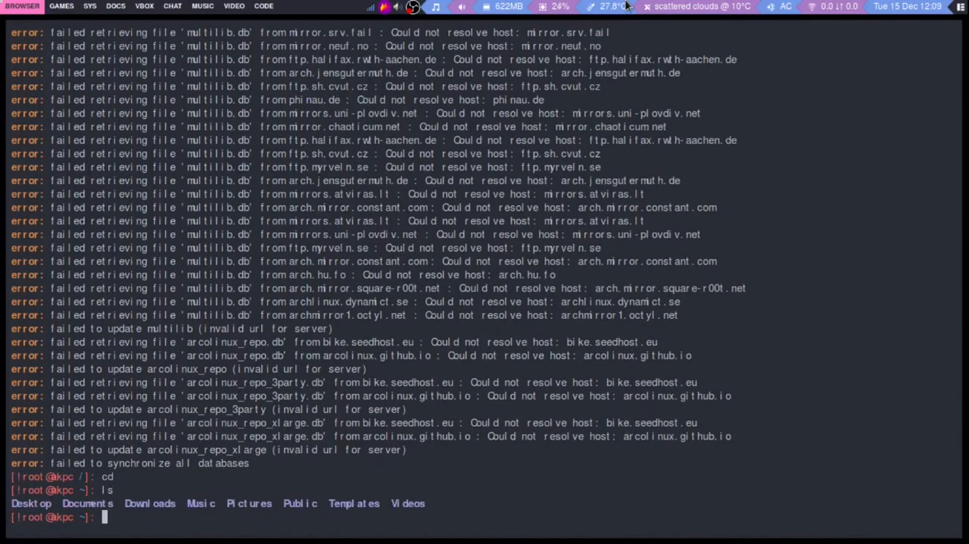
Change into root's Desktop directory inside the chroot and list it, finding it empty
type("cd")
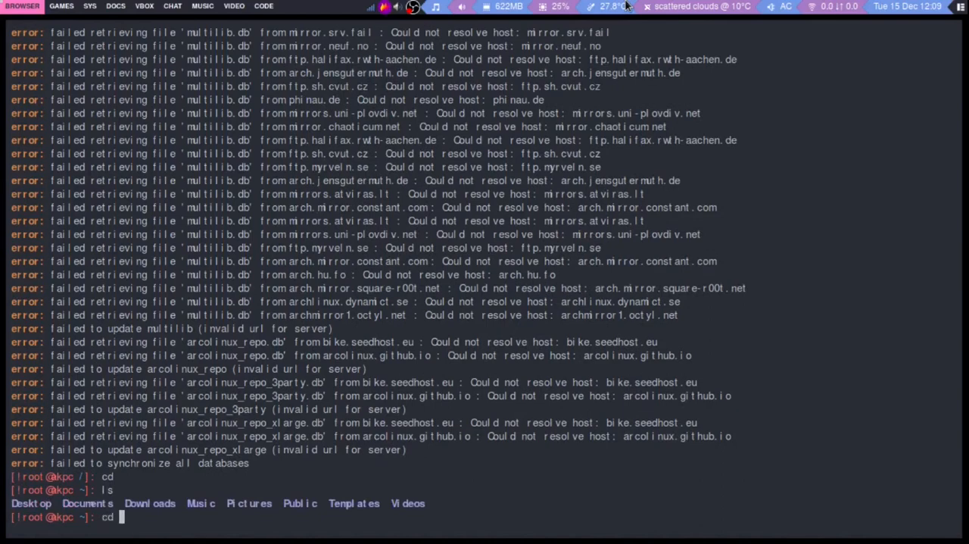
type("Downlo")
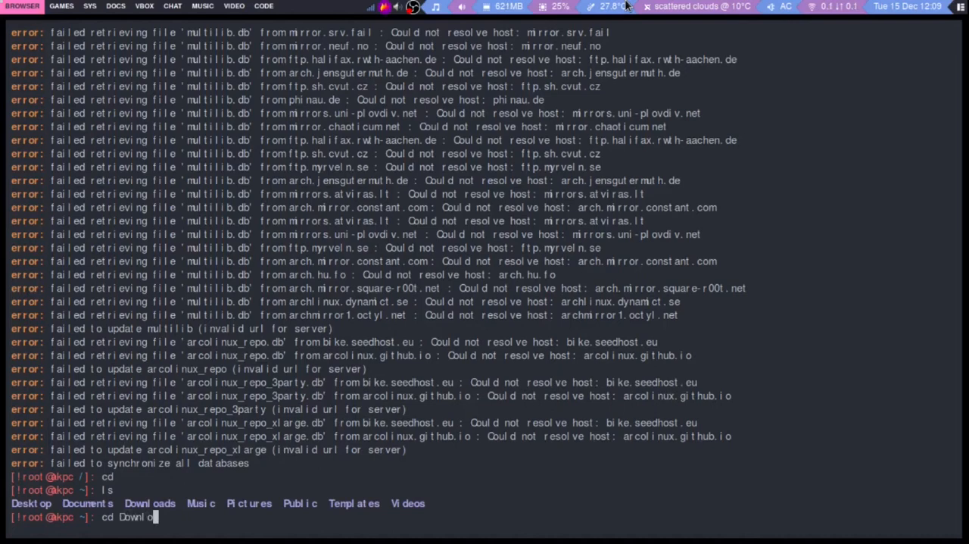
key("Backspace")
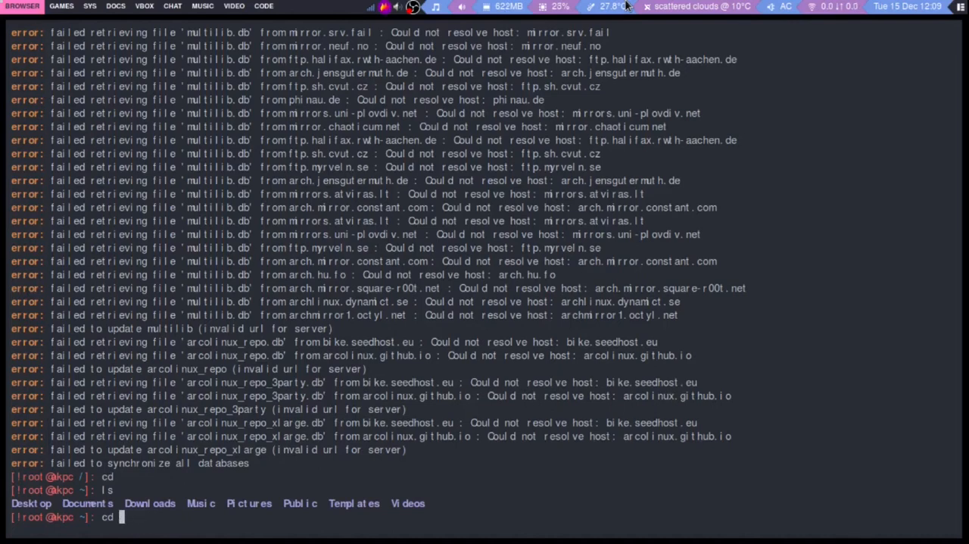
type("Desktop")
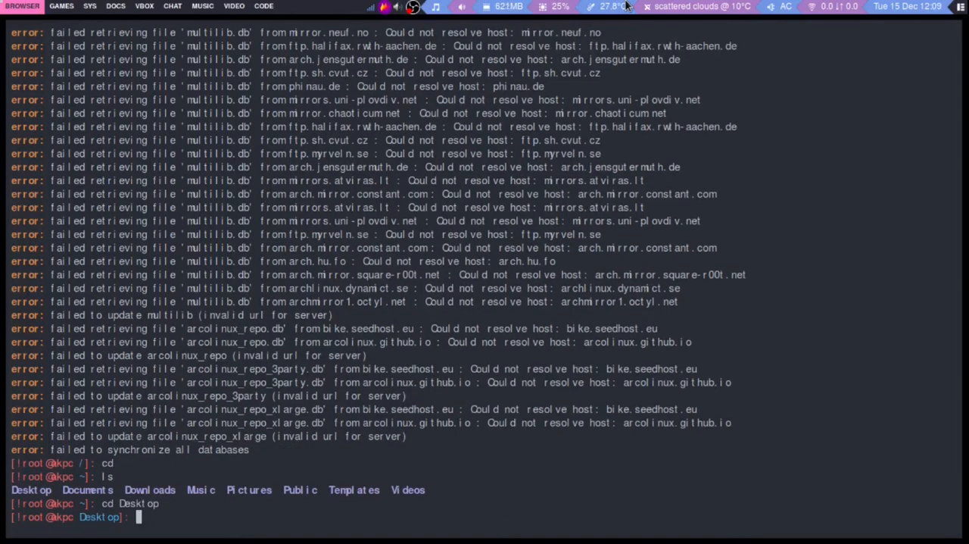
type("ls")
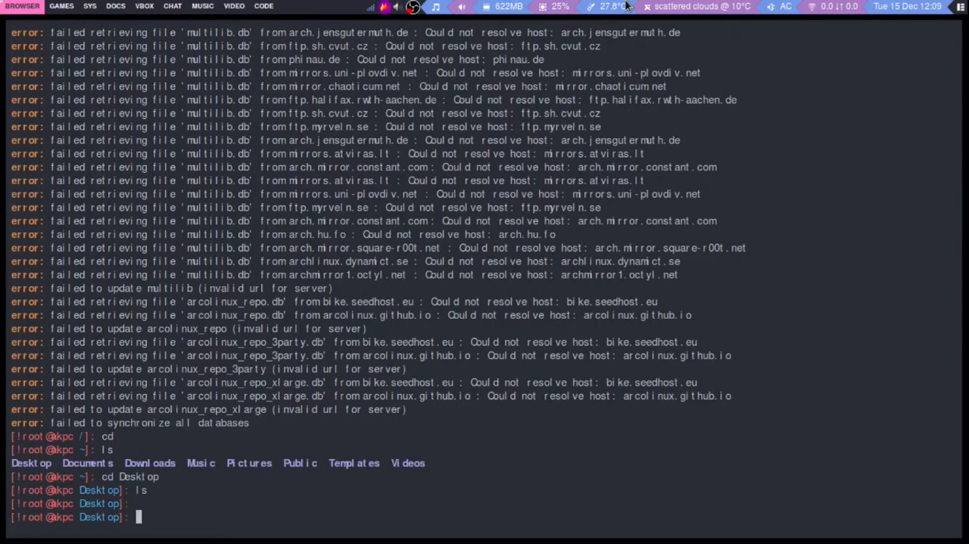
mouse_move(427, 334)
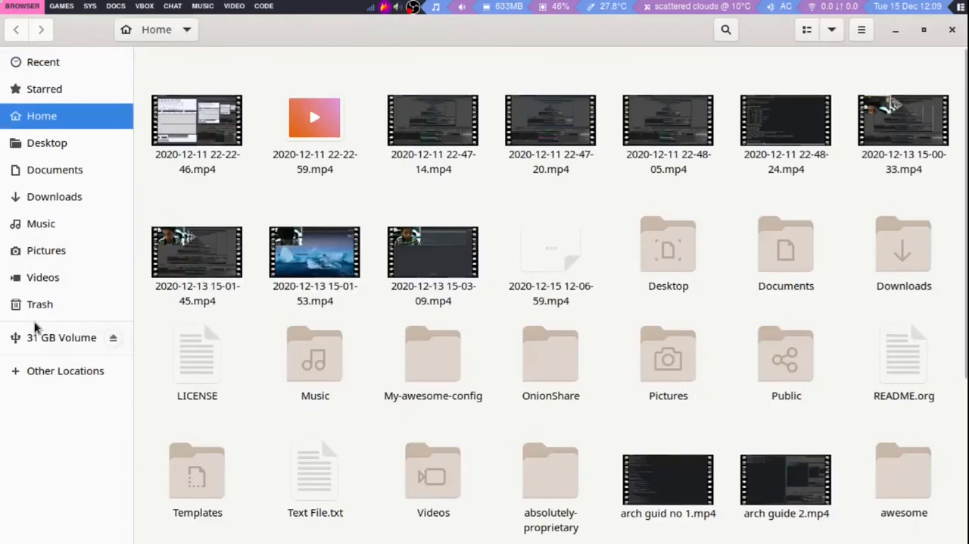
Select the 31 GB thumb drive's partition and choose Format Partition… from its extra actions
right_click(61, 336)
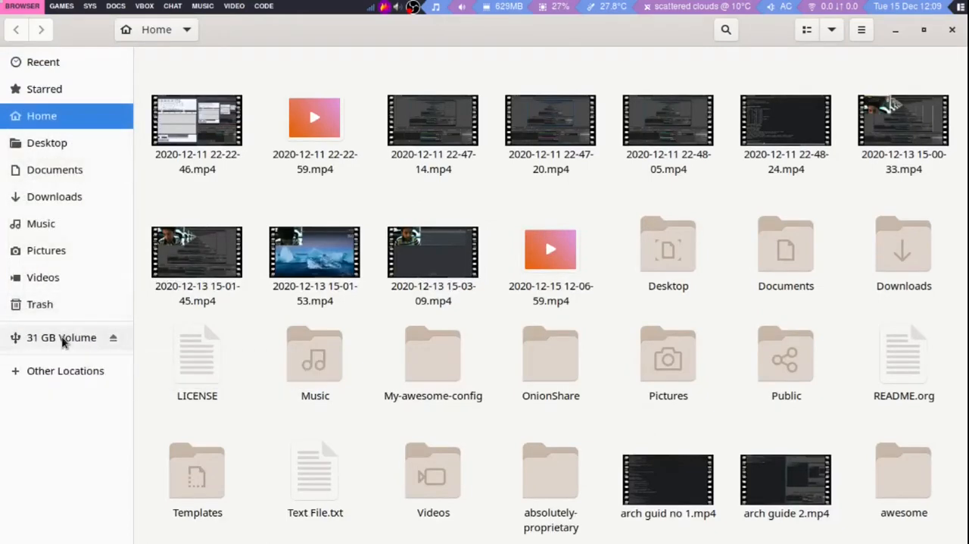
mouse_move(68, 446)
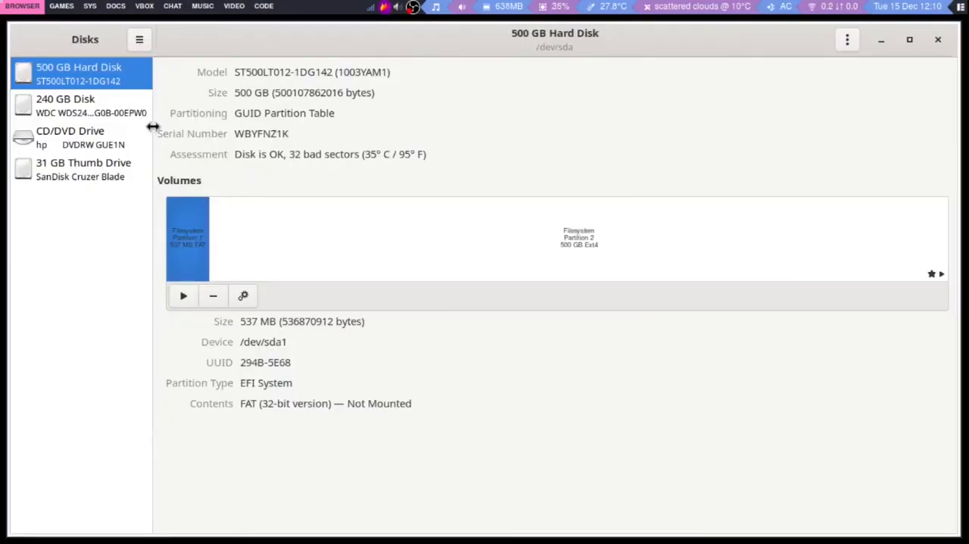
left_click(83, 168)
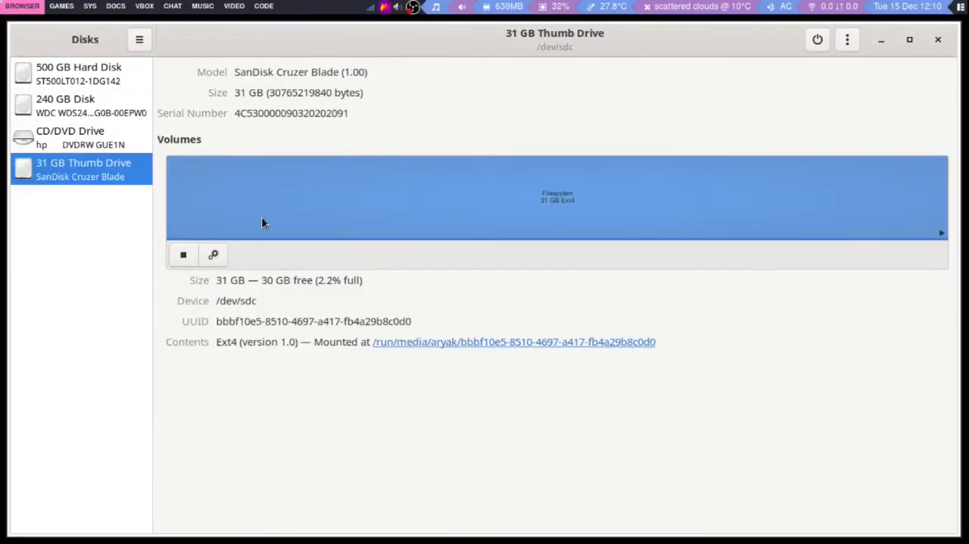
left_click(212, 254)
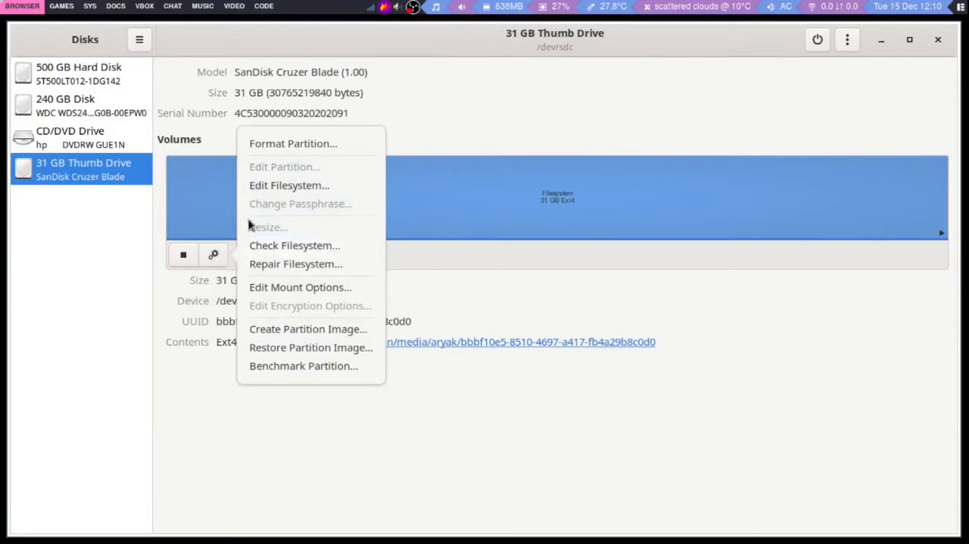
left_click(294, 144)
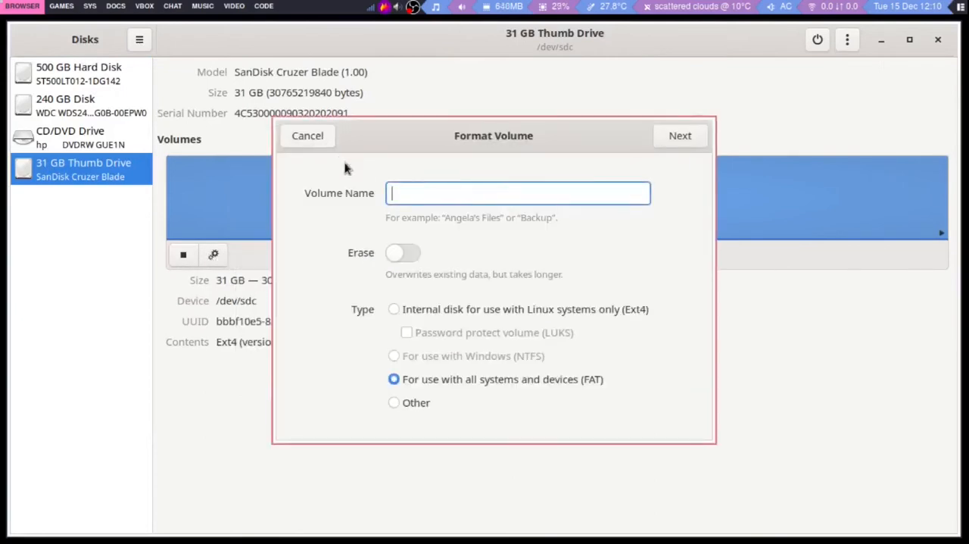
Choose Ext4 with LUKS password protection and enter the volume password
left_click(393, 309)
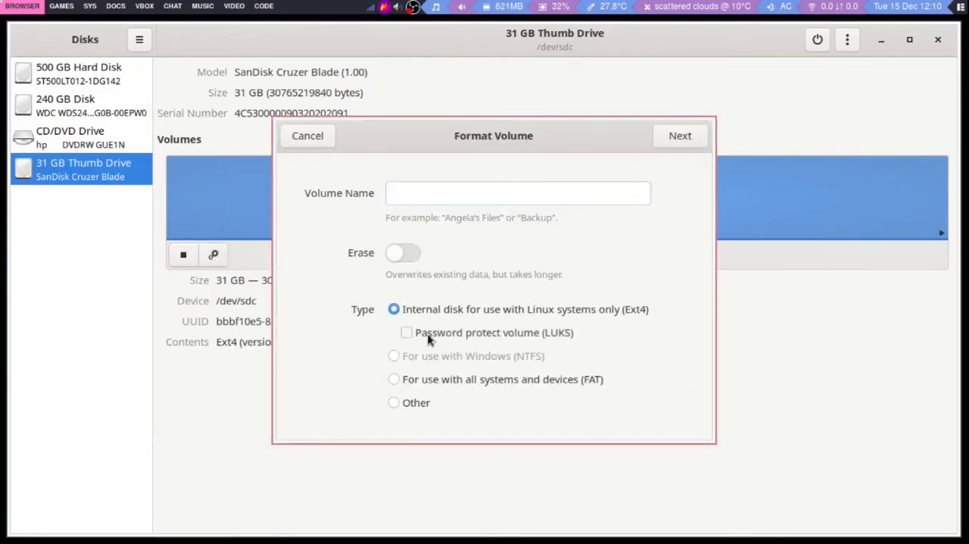
left_click(406, 334)
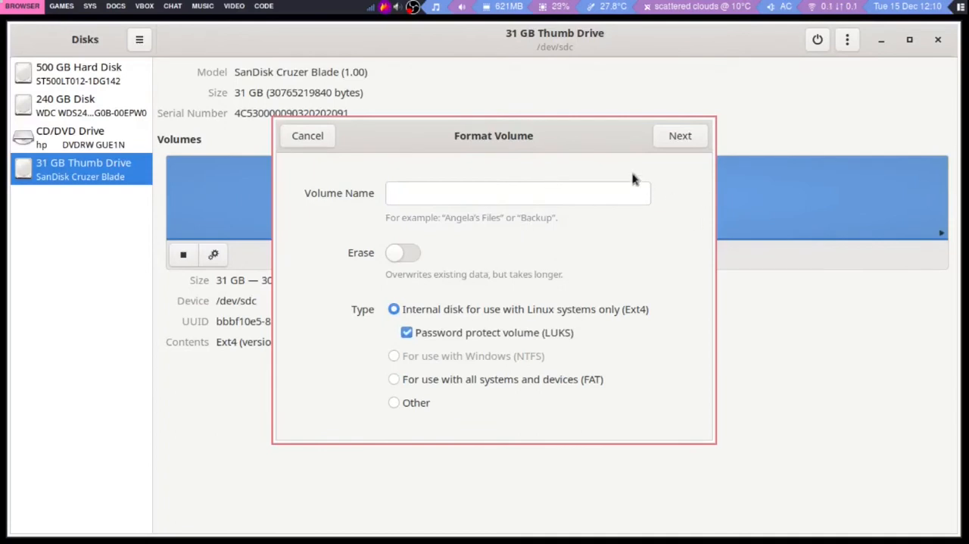
left_click(678, 136)
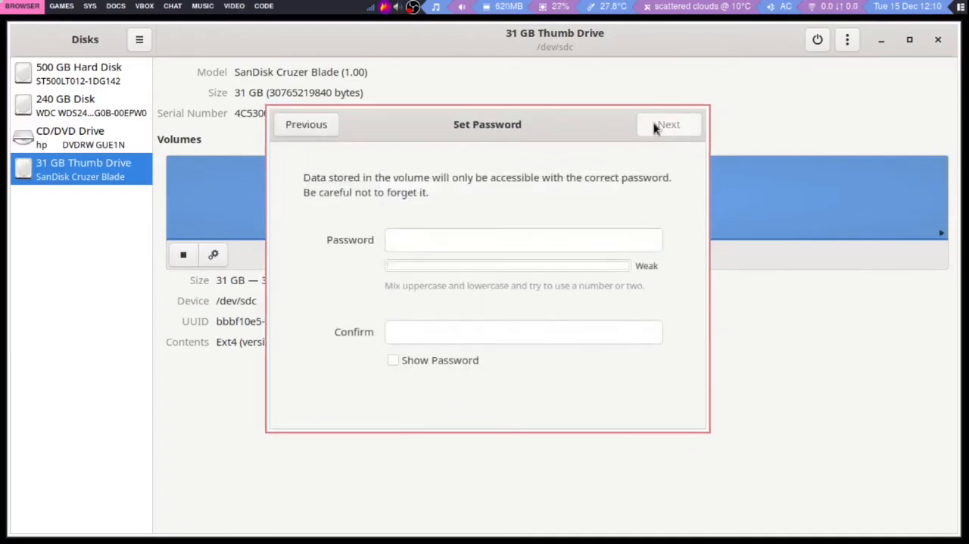
left_click(524, 239)
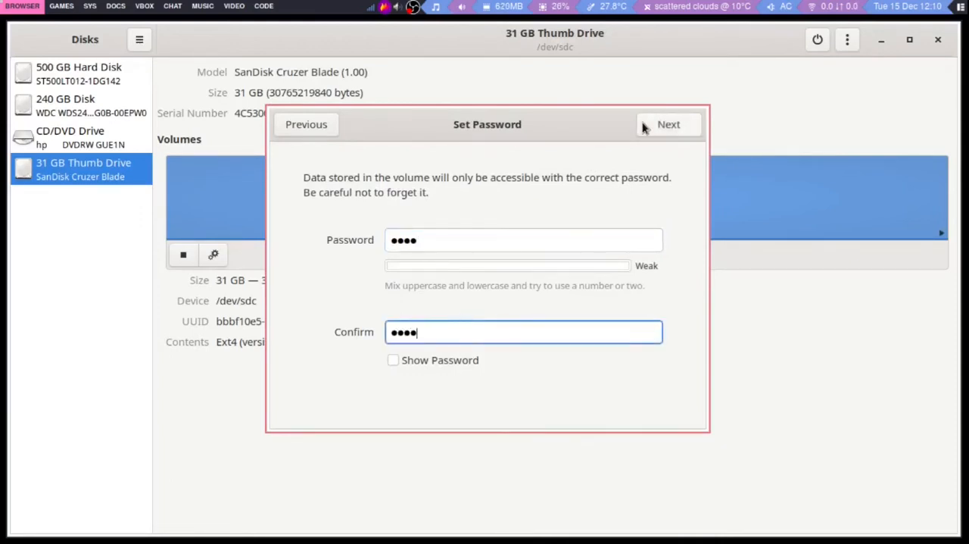
Confirm erasing and format the drive, then close Disks
left_click(668, 124)
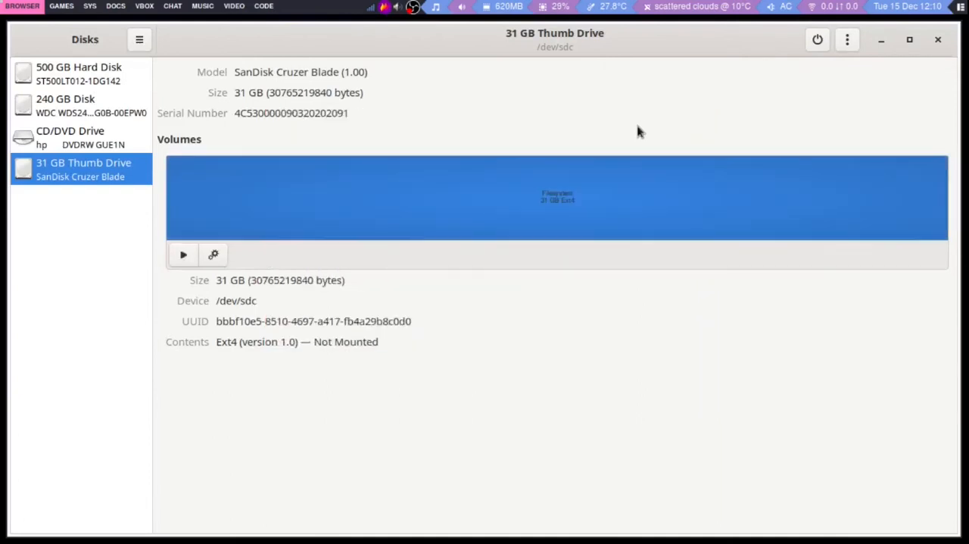
left_click(214, 255)
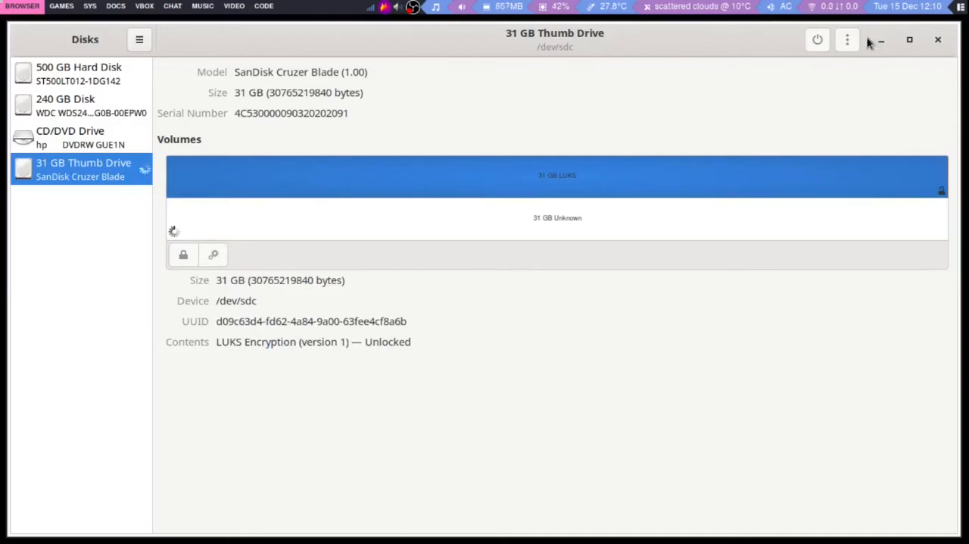
mouse_move(784, 66)
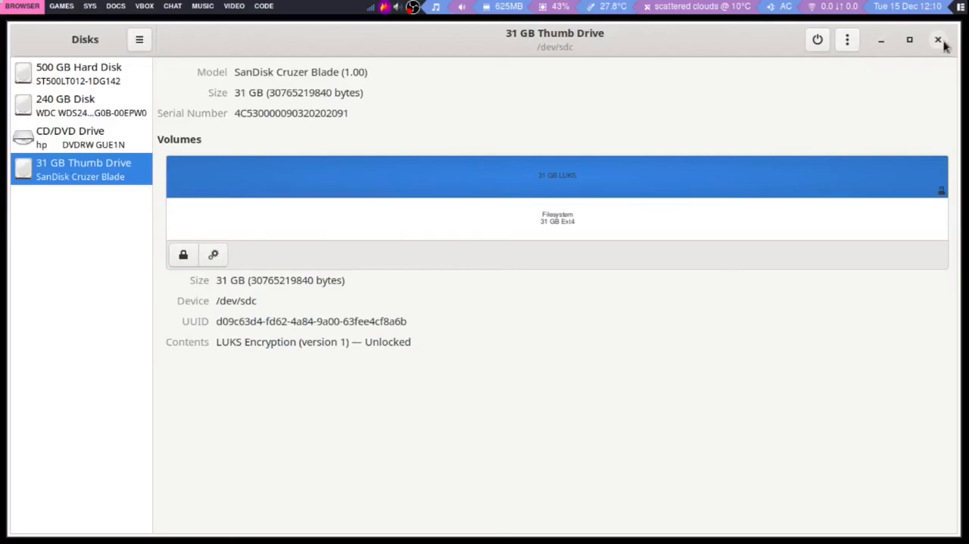
left_click(938, 39)
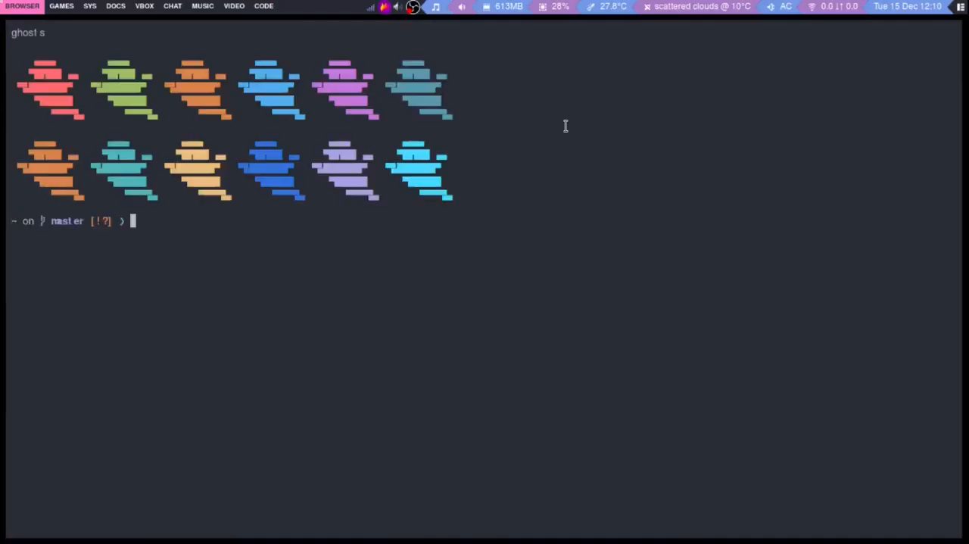
Try mounting /dev/sdc1 at /mnt plain and with sudo; both fail
type("mount /dev/sdb /mnt")
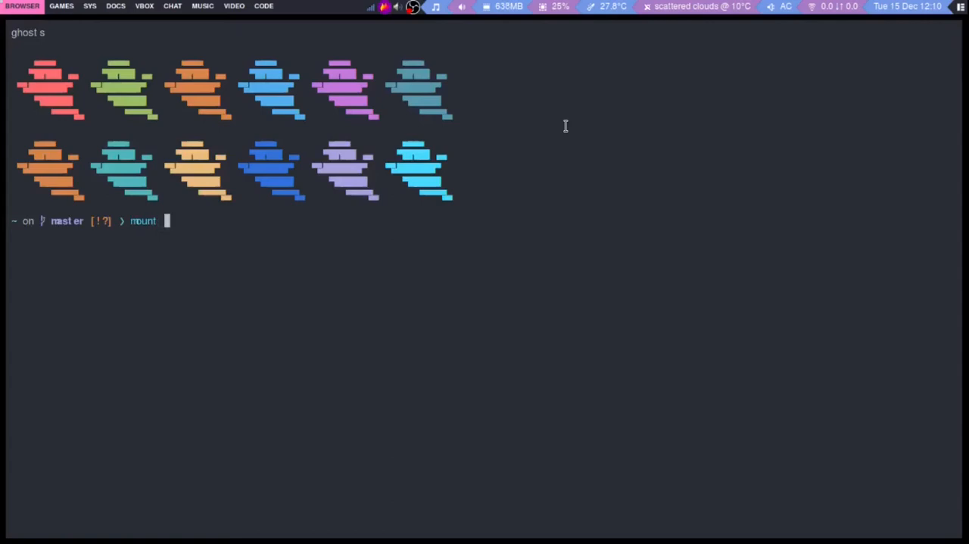
type("/dev/sdb /mnt")
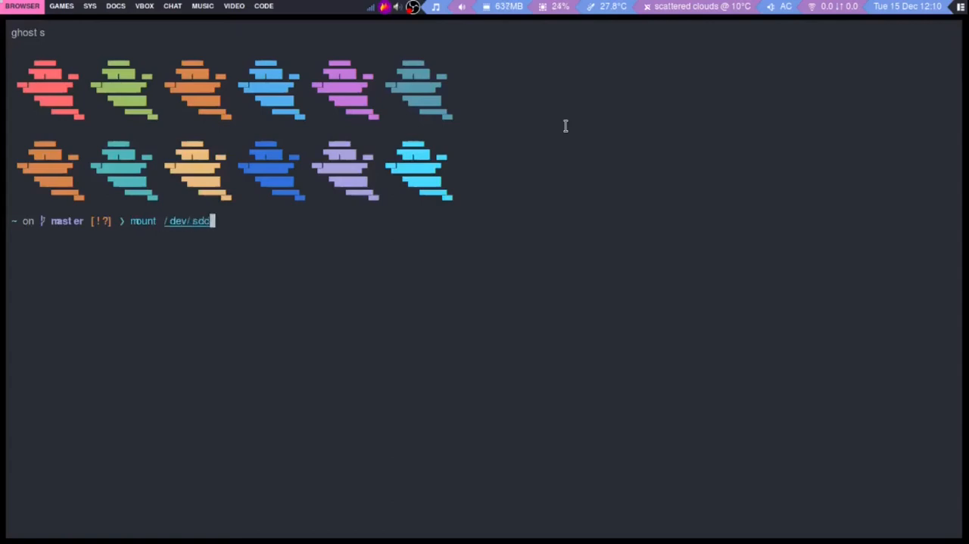
type("c1 /mnt")
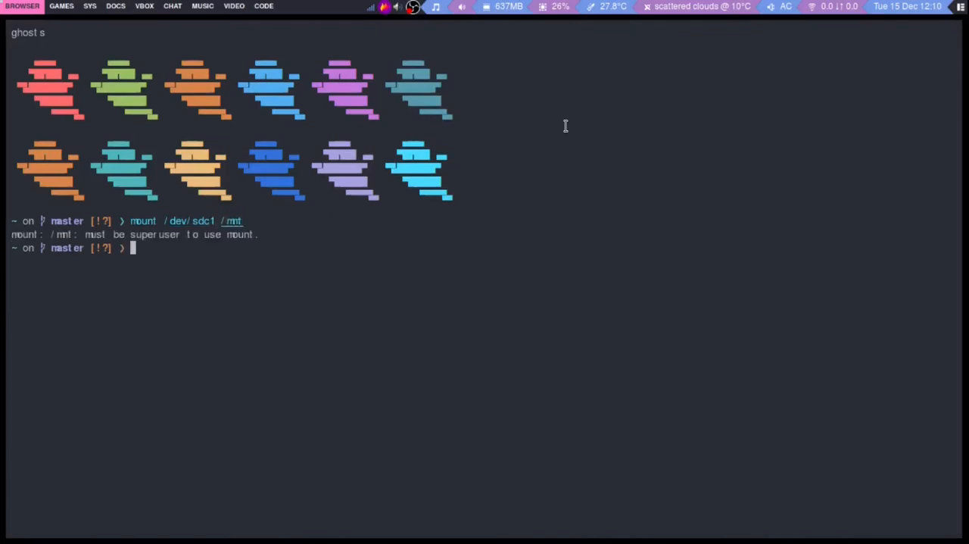
key("Up")
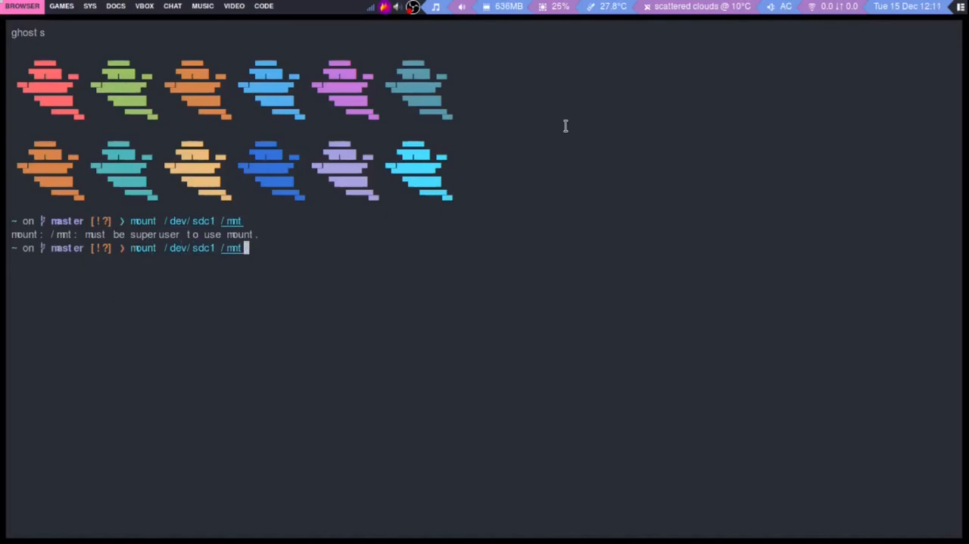
type("/")
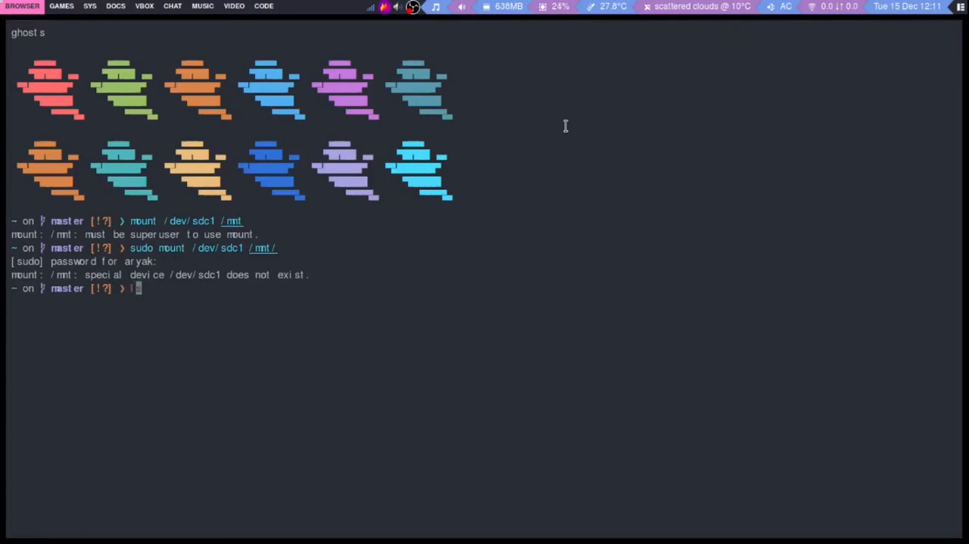
List block devices with lsblk, showing the LUKS-encrypted partition
type("lsblk")
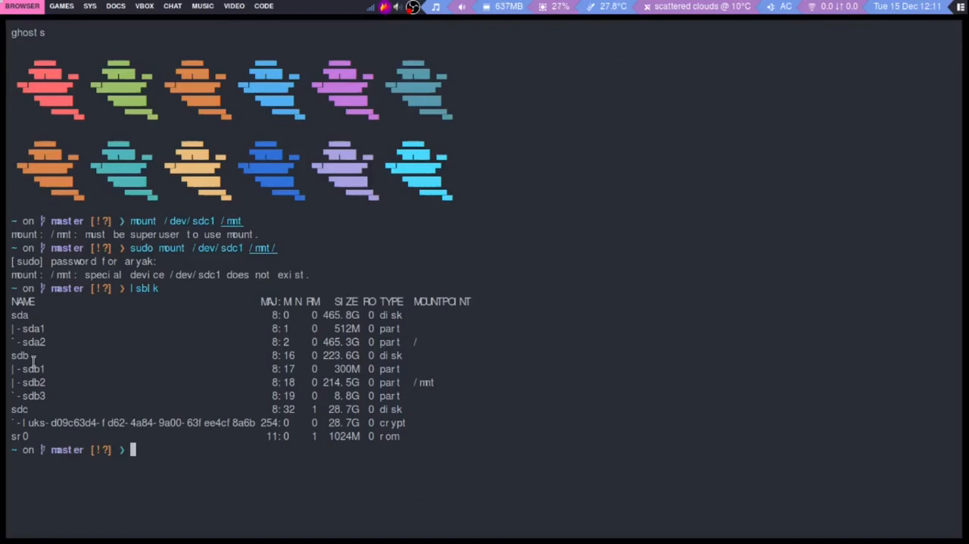
mouse_move(221, 401)
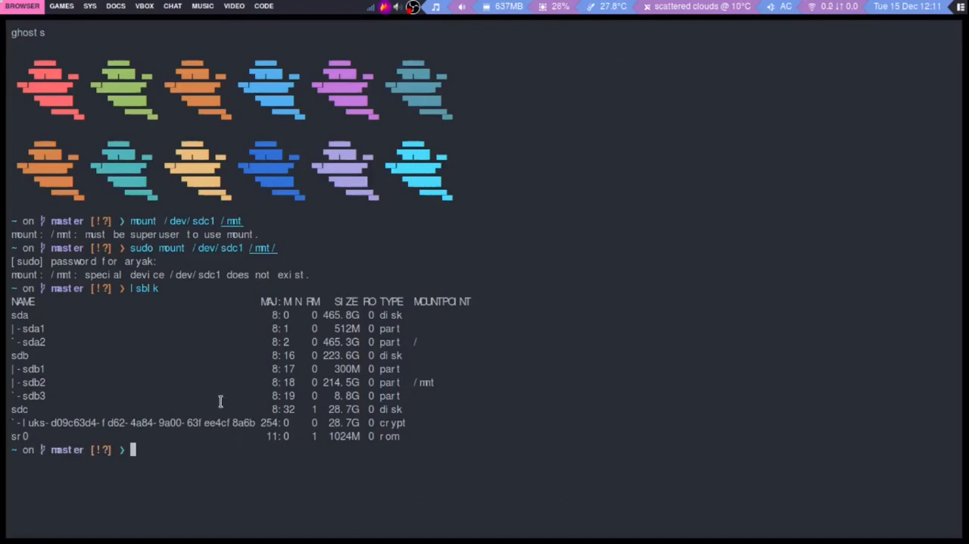
mouse_move(226, 403)
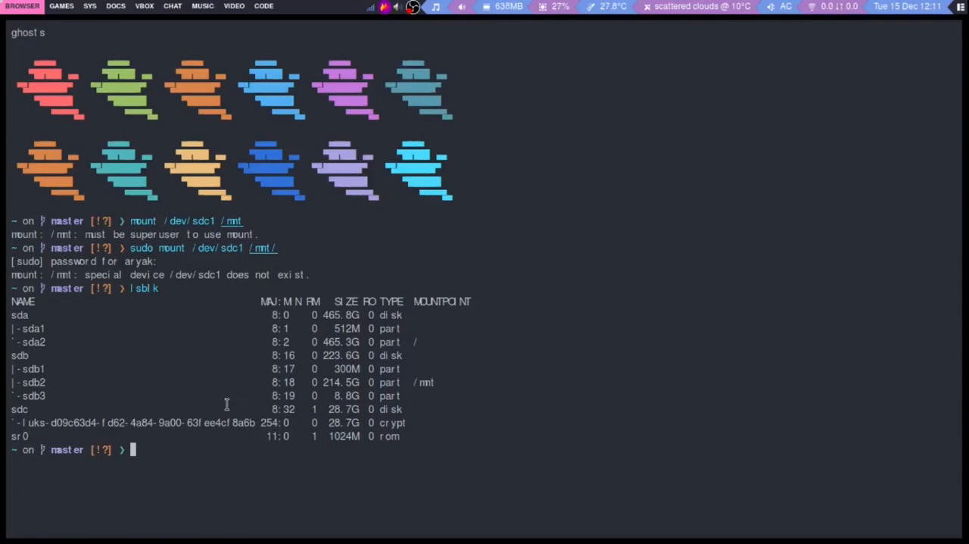
type("term")
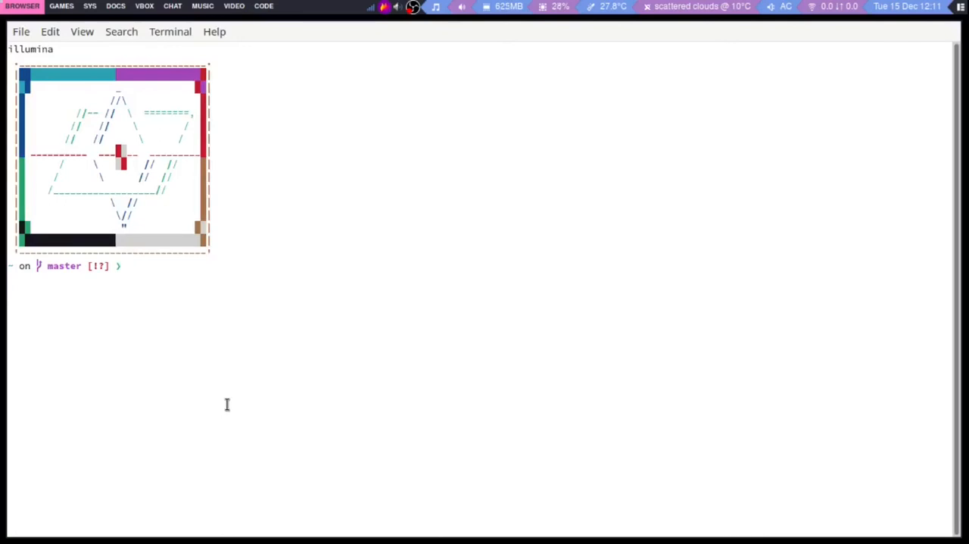
Run lsblk again and cancel a half-typed mount command
type("lsblk")
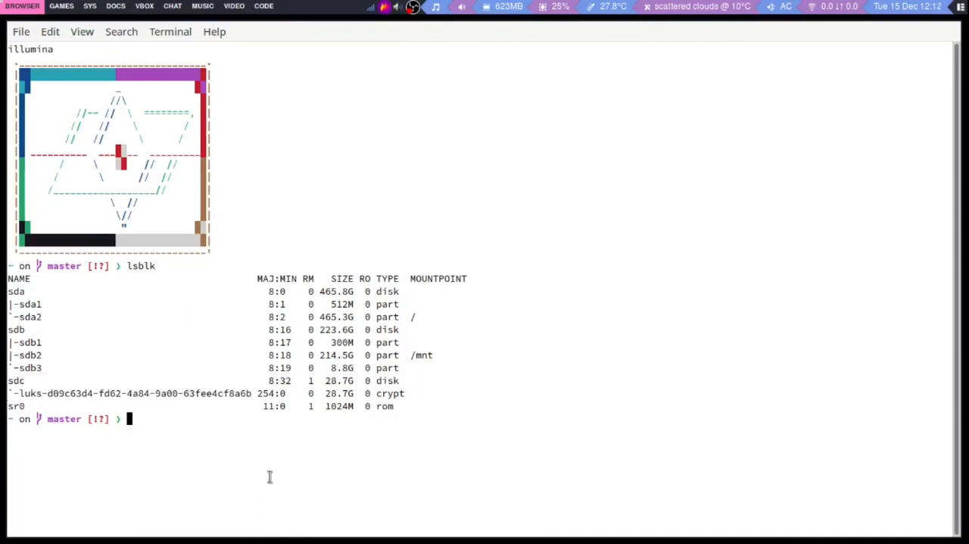
type("mount")
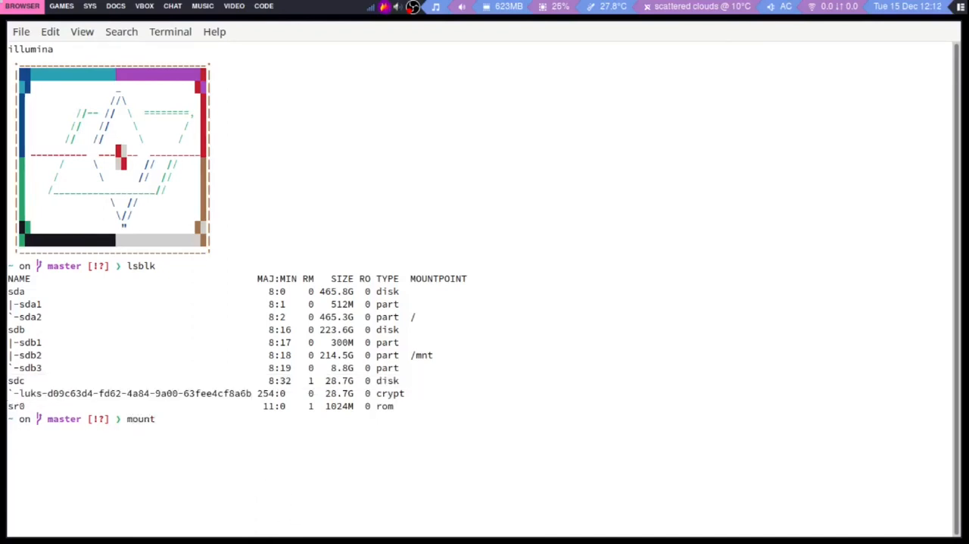
type("/d")
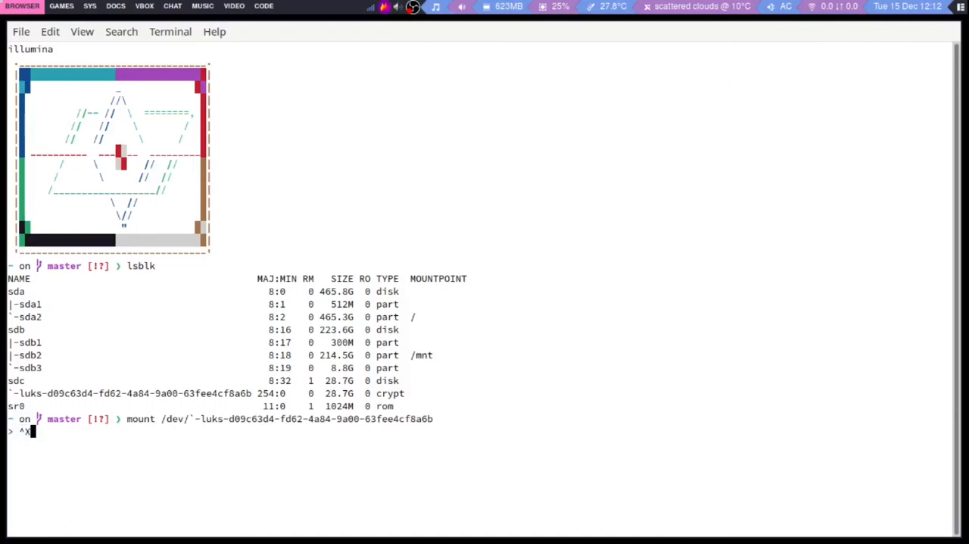
key("ctrl+c")
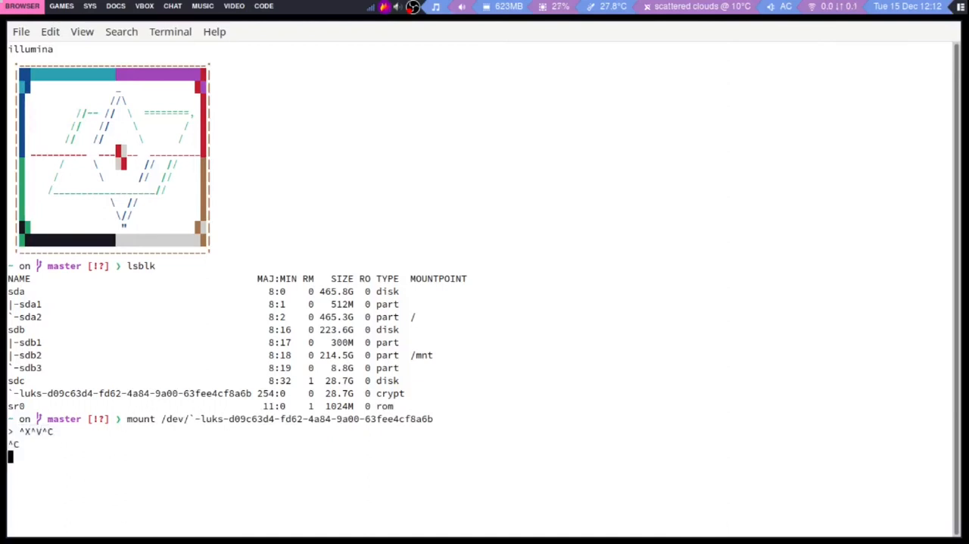
Mount /dev/mapper/luks-d09c63d4-… at /mnt, then cancel the hanging attempt with Ctrl+C
type("mount /dev/`-luks-d09c63d4-fd62-4a84-9a00-63fee4cf8a6b /mnt")
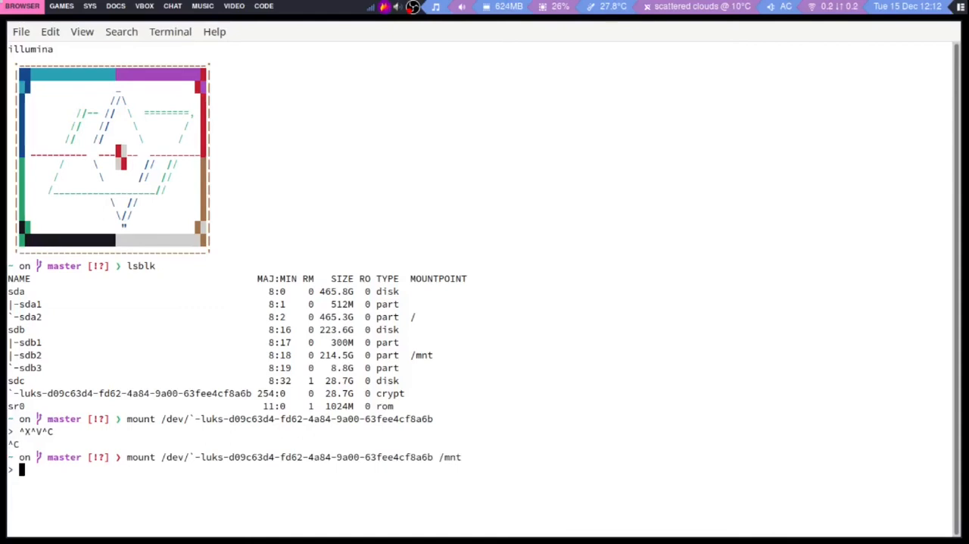
key("Return")
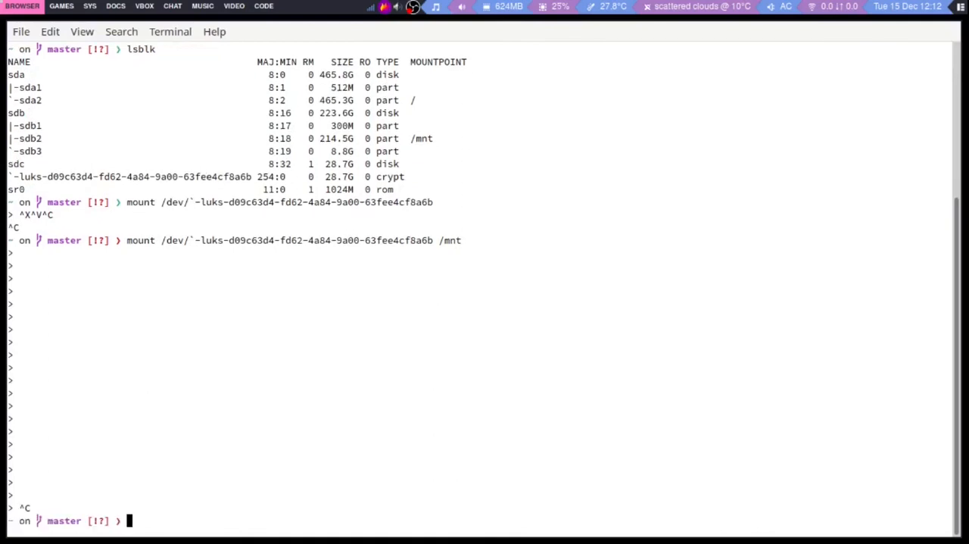
key("ctrl+c")
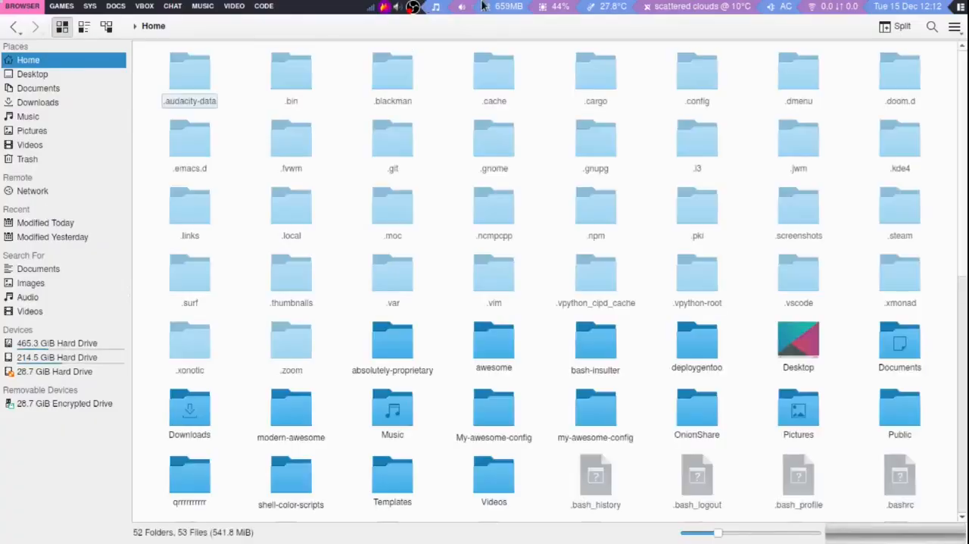
Open the 28.7 GiB drive in Dolphin's Places panel, showing only lost+found
left_click(54, 371)
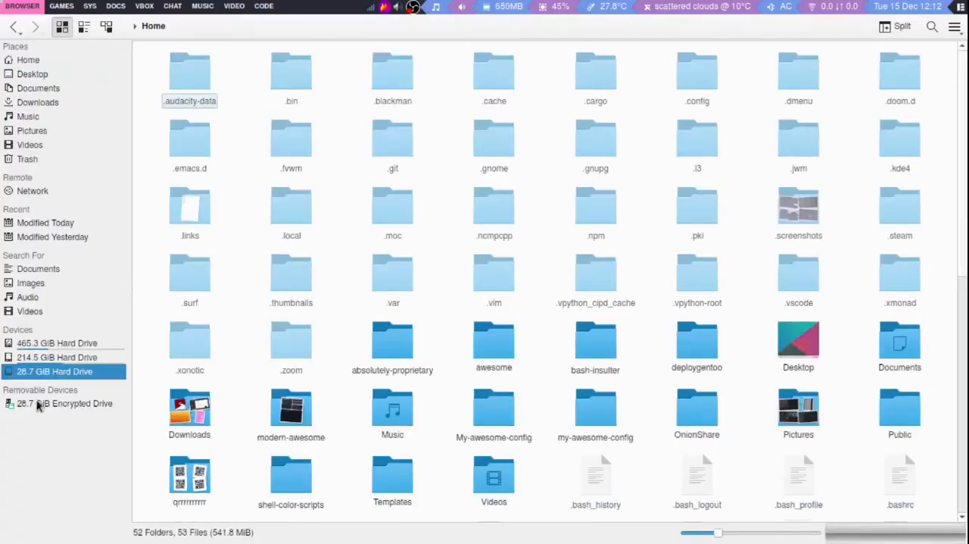
right_click(60, 403)
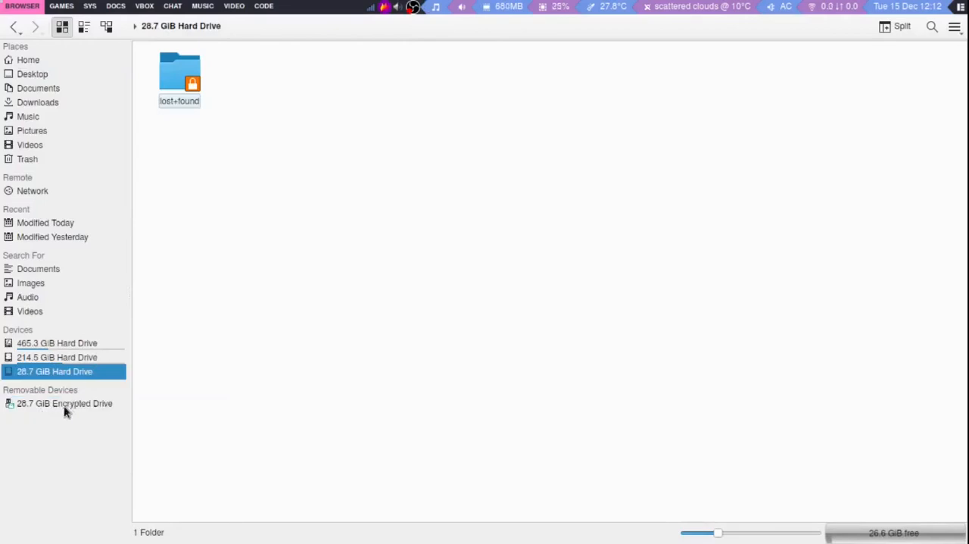
mouse_move(85, 382)
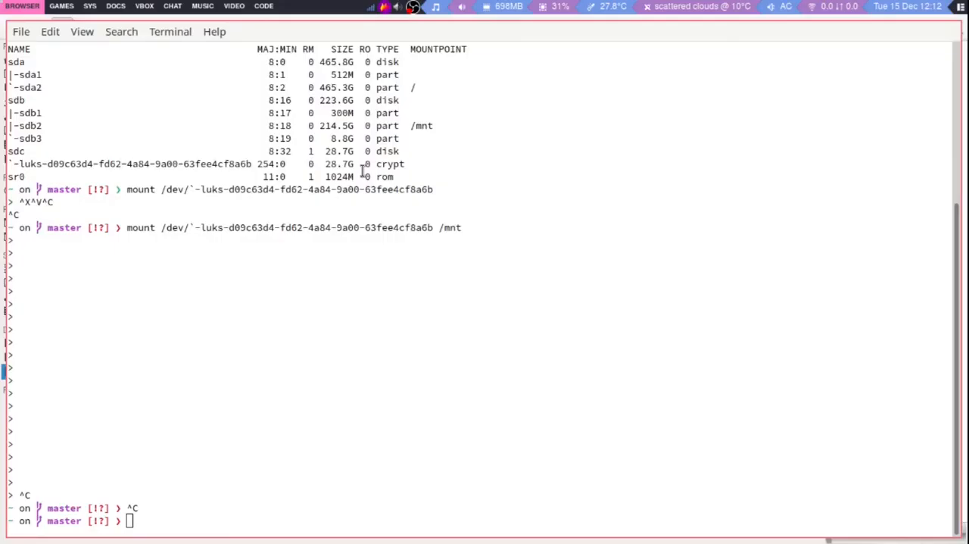
mouse_move(372, 467)
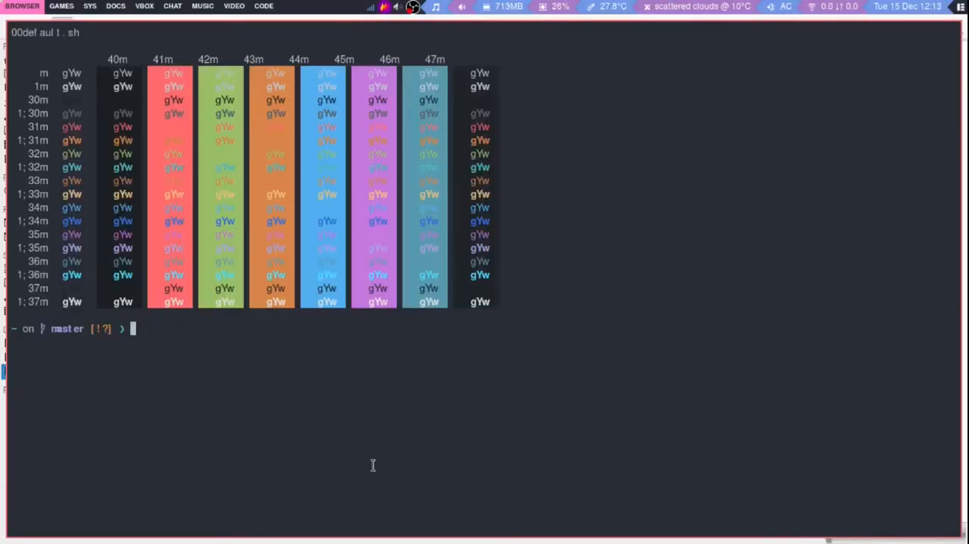
Enter a root shell in /mnt via sudo chroot and run lsblk, which fails lacking sysfs
type("sudo chroot /mnt/")
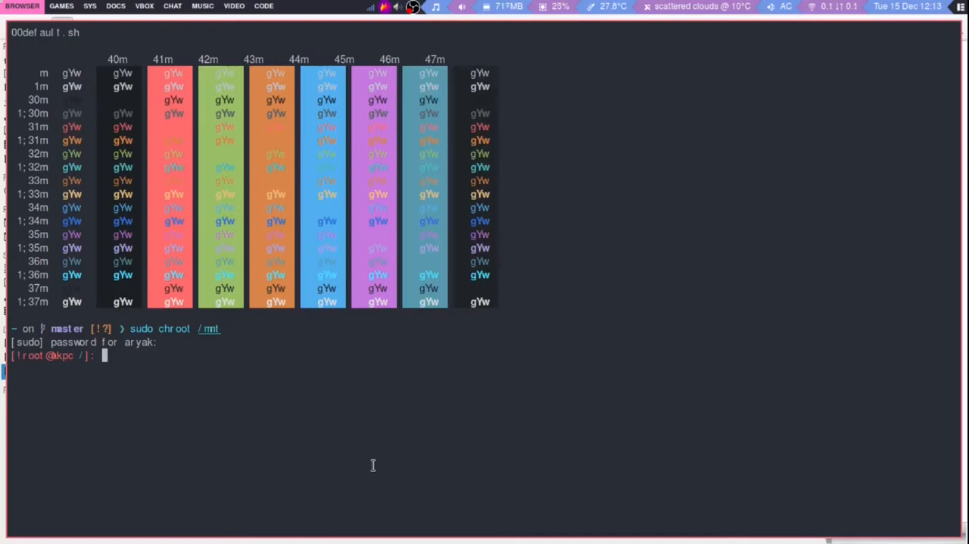
type("mn")
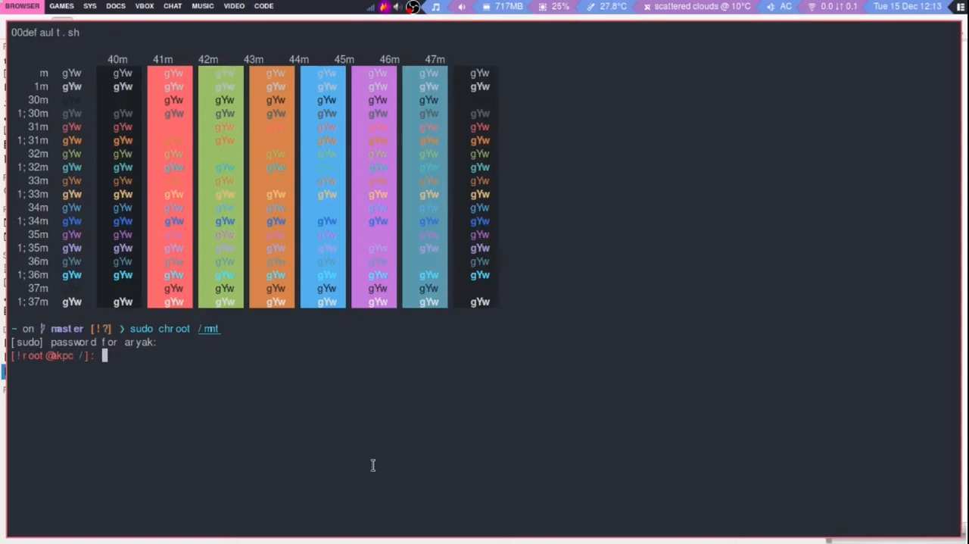
type("lsbk")
type("lsblk")
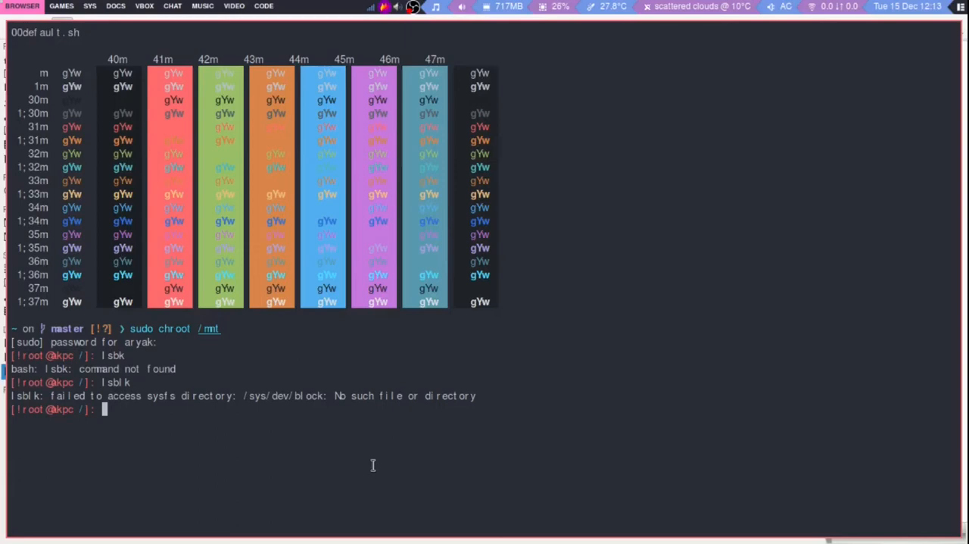
Begin typing an umount command in the chroot shell
type("d")
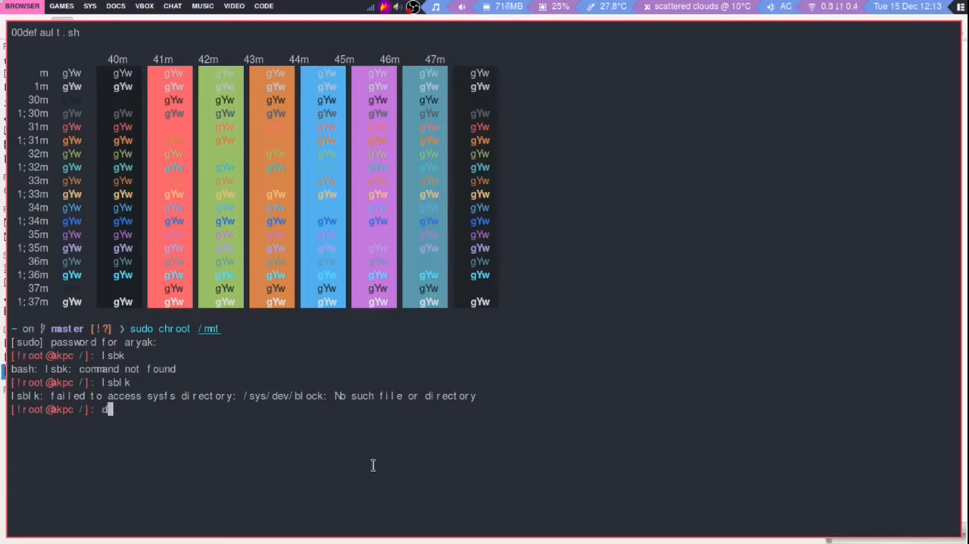
key("BackSpace")
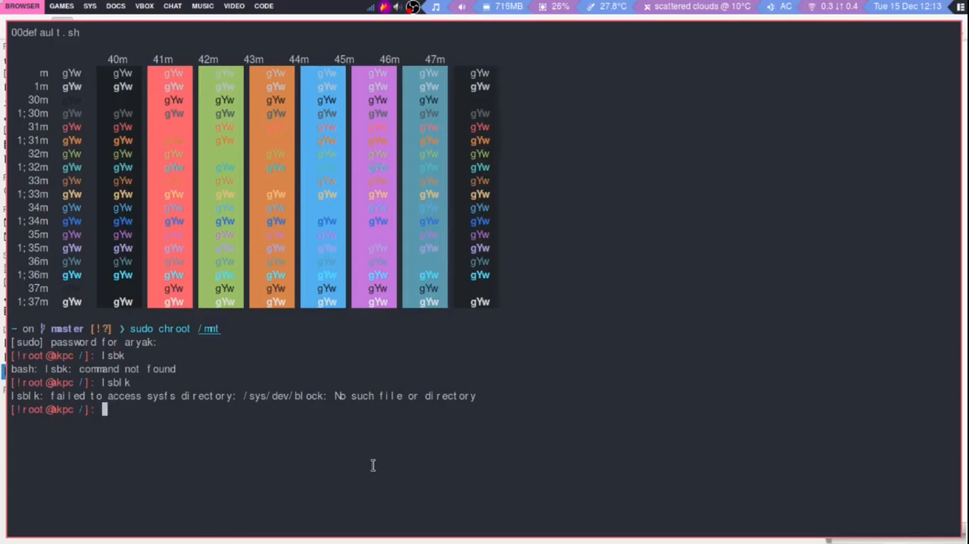
type("umo")
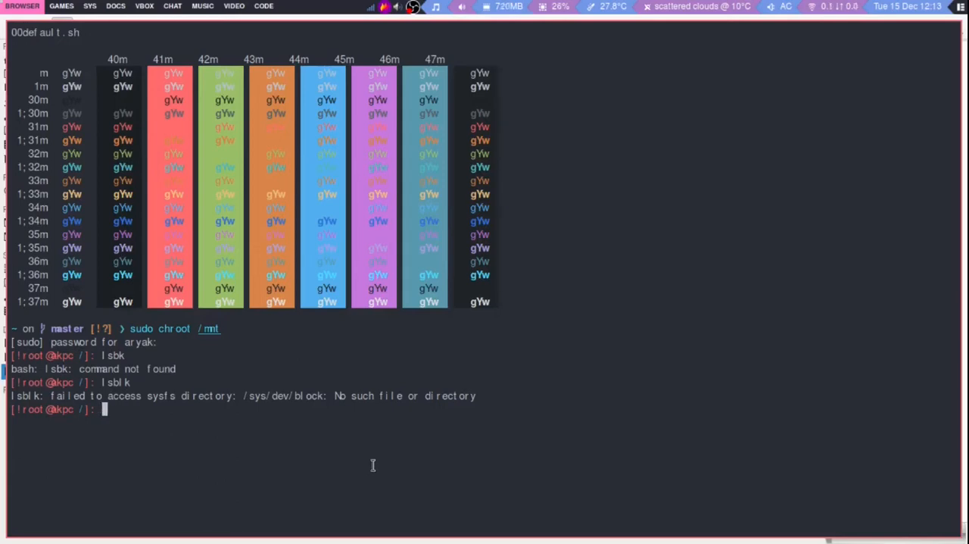
Create a New Folder beside lost+found on the 28.7 GiB drive
right_click(41, 358)
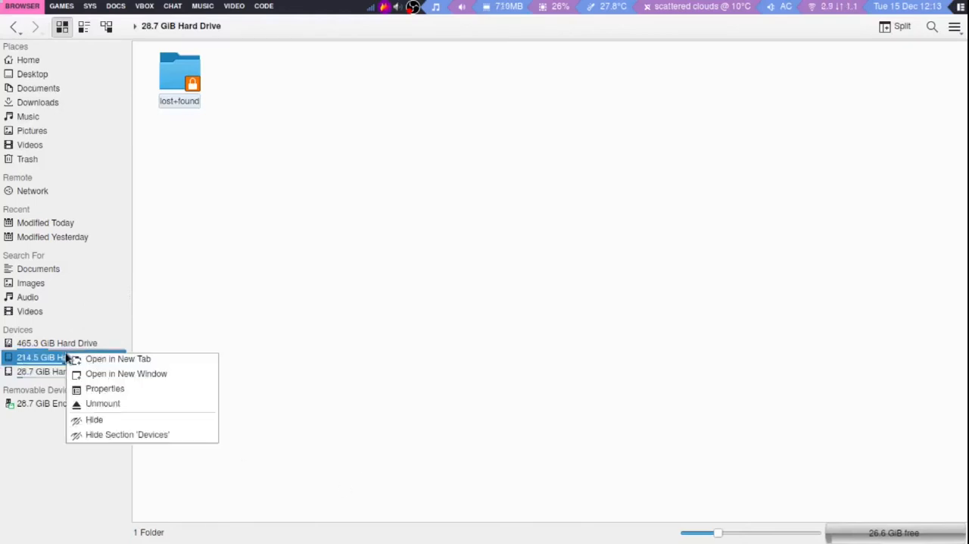
right_click(53, 371)
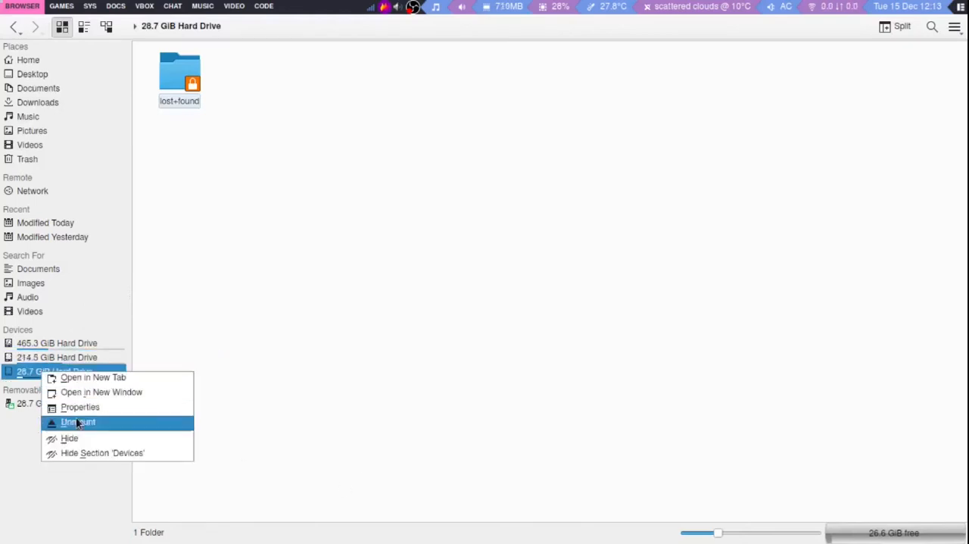
left_click(79, 421)
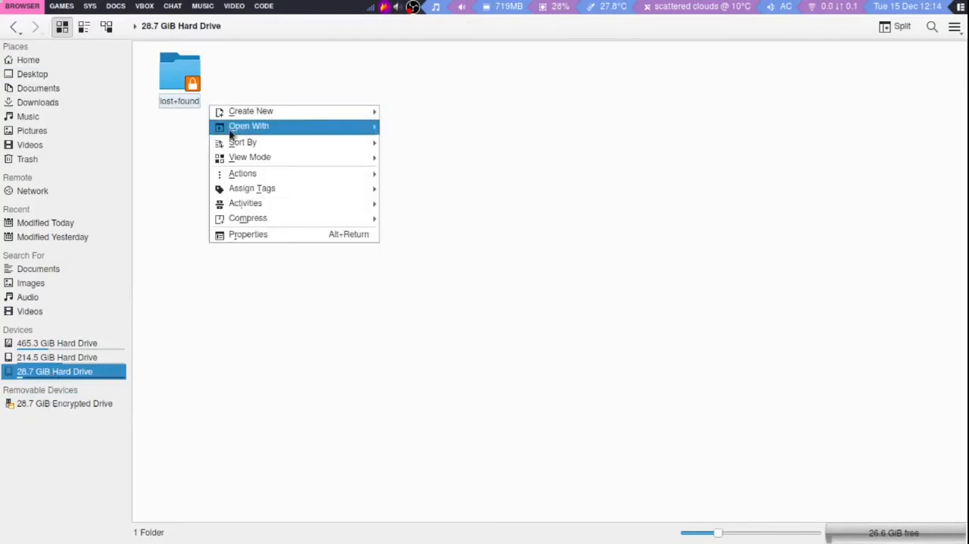
left_click(251, 110)
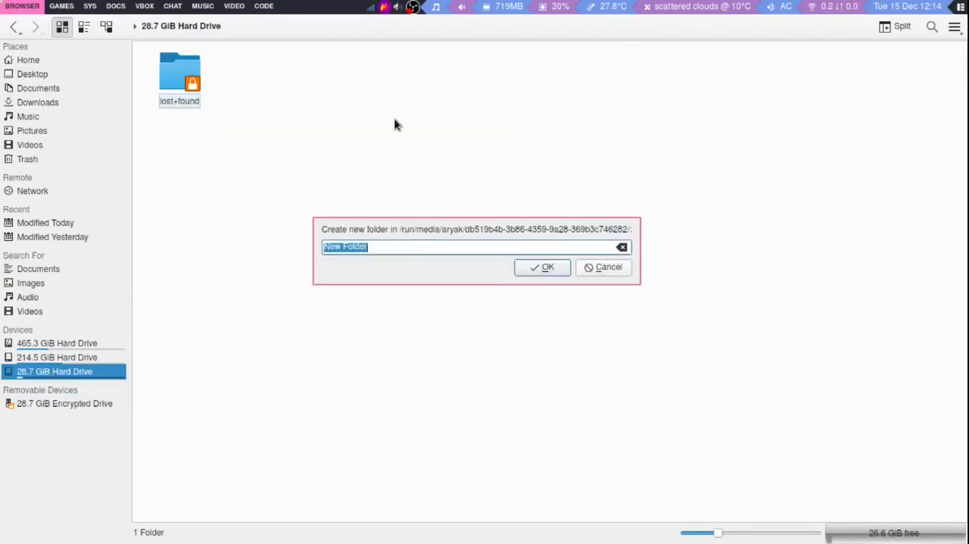
left_click(542, 266)
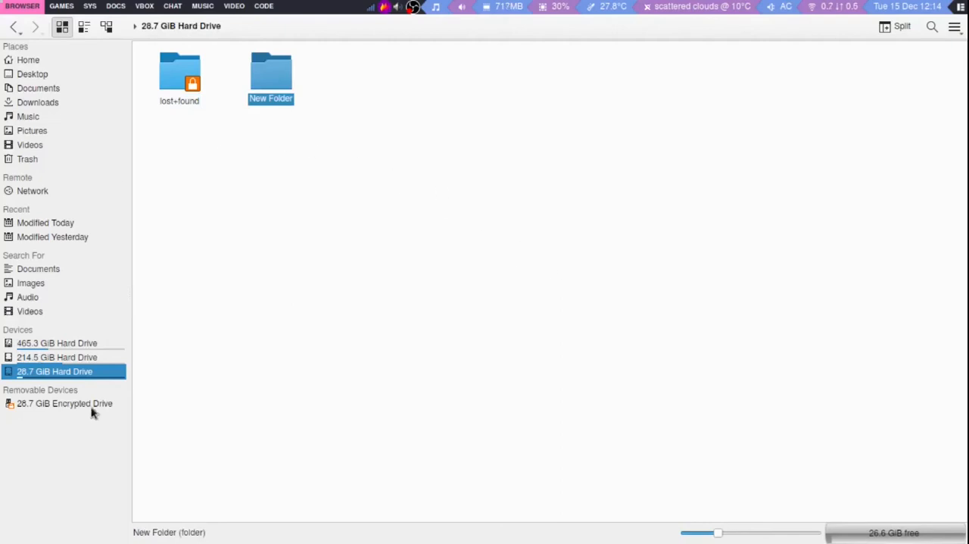
Return to the home folder via Dolphin's Places panel
right_click(55, 371)
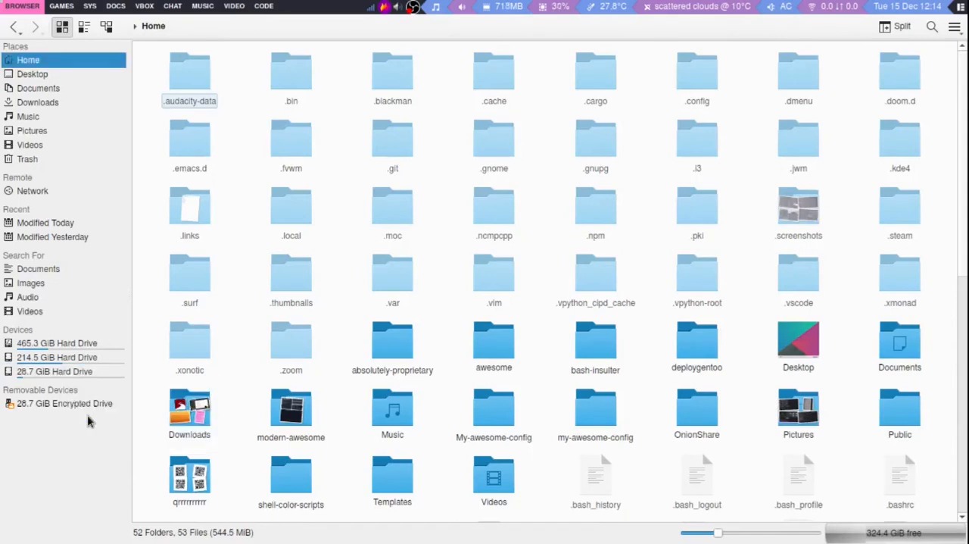
left_click(54, 371)
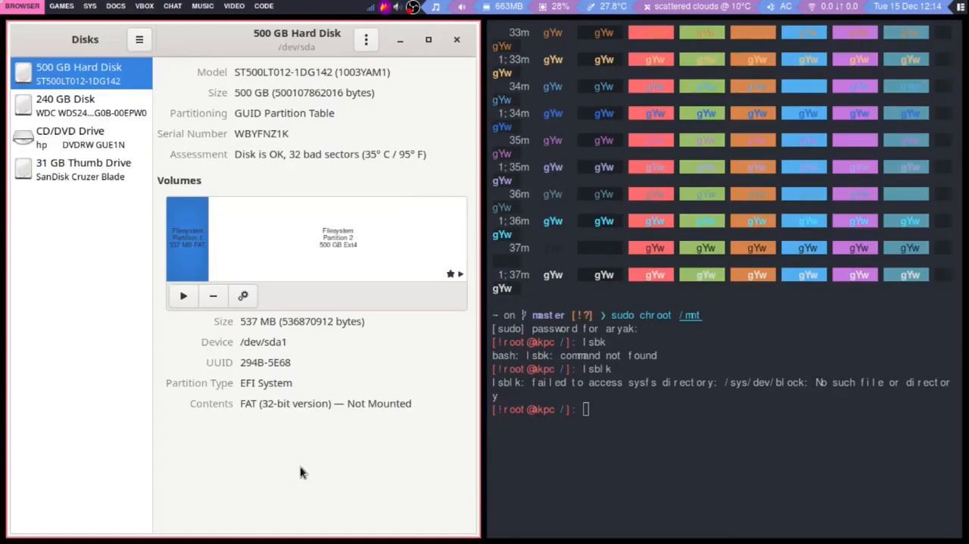
Lock the 31 GB thumb drive's LUKS volume, then unlock it again with the passphrase
left_click(83, 168)
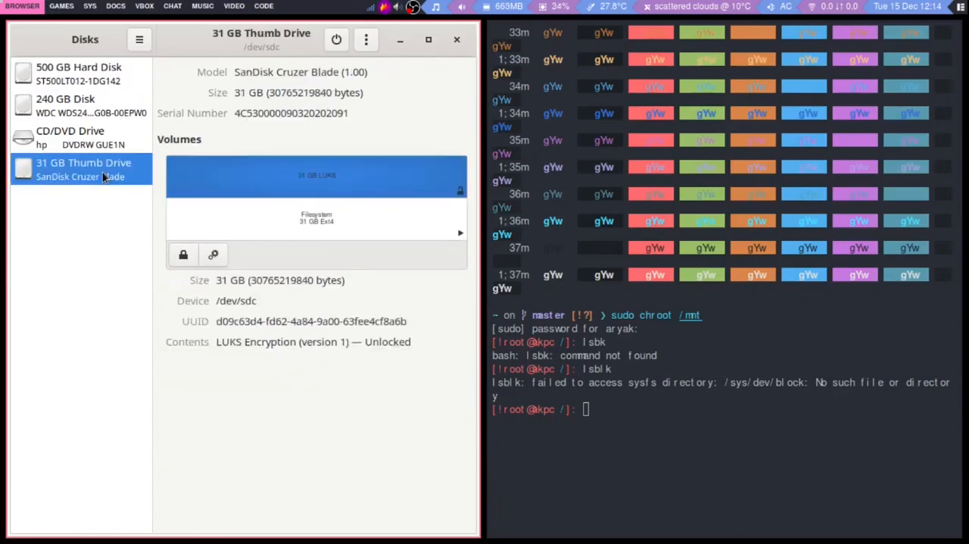
mouse_move(222, 224)
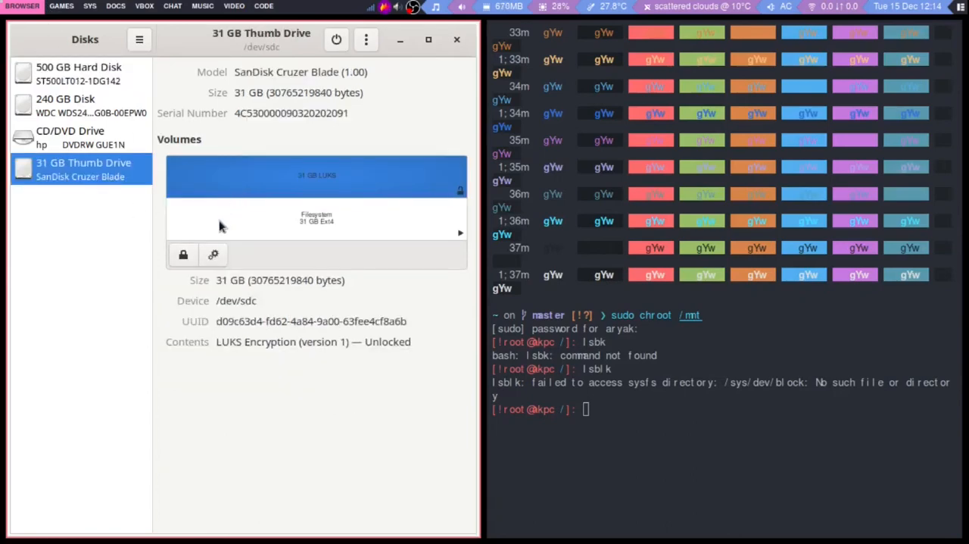
left_click(182, 254)
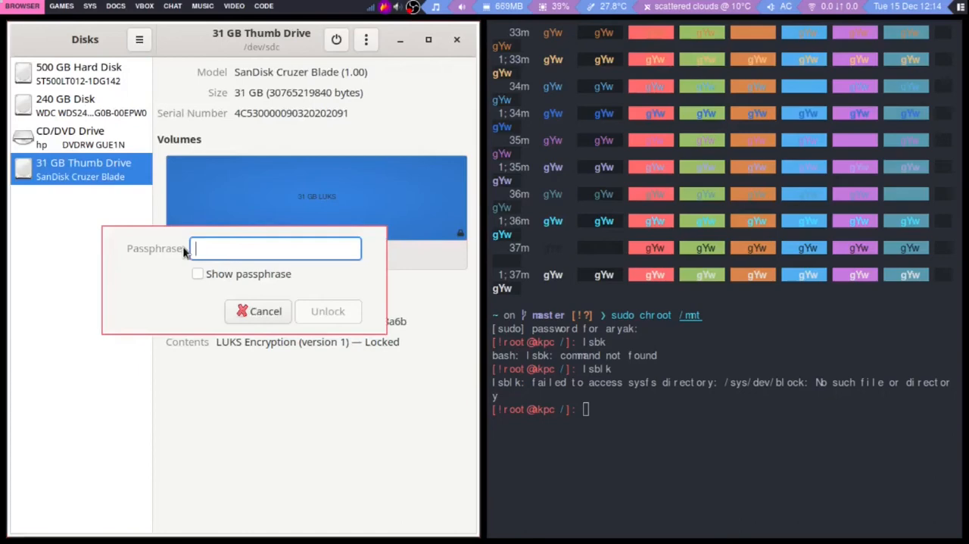
type("••••")
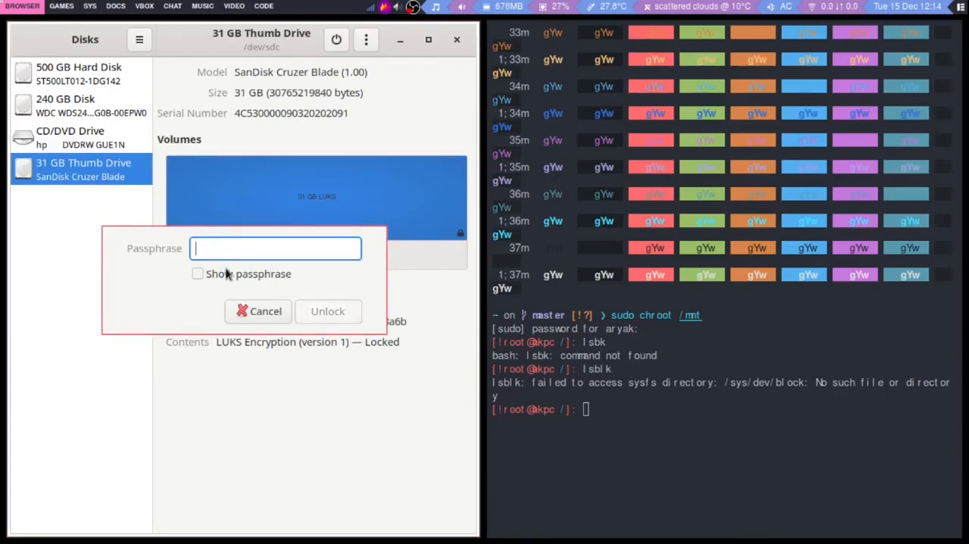
left_click(327, 312)
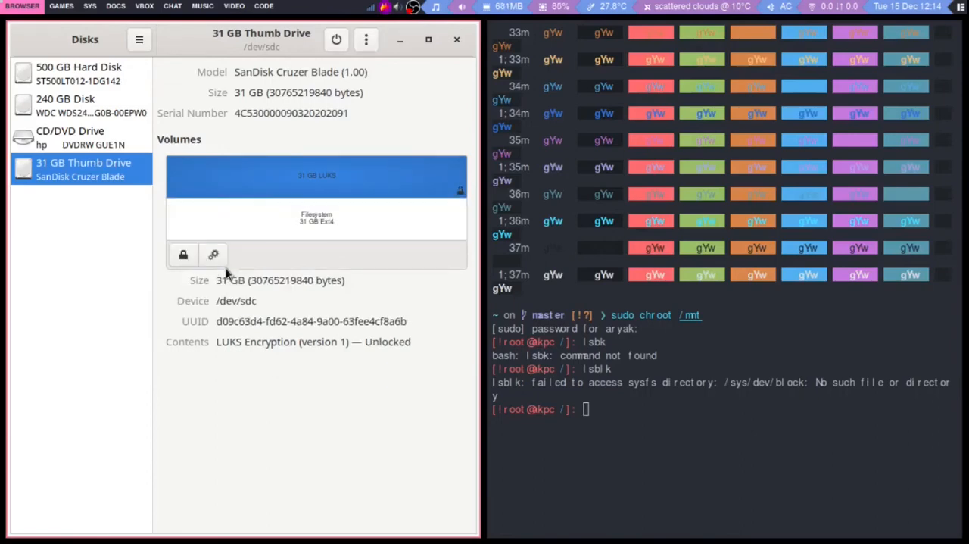
mouse_move(375, 134)
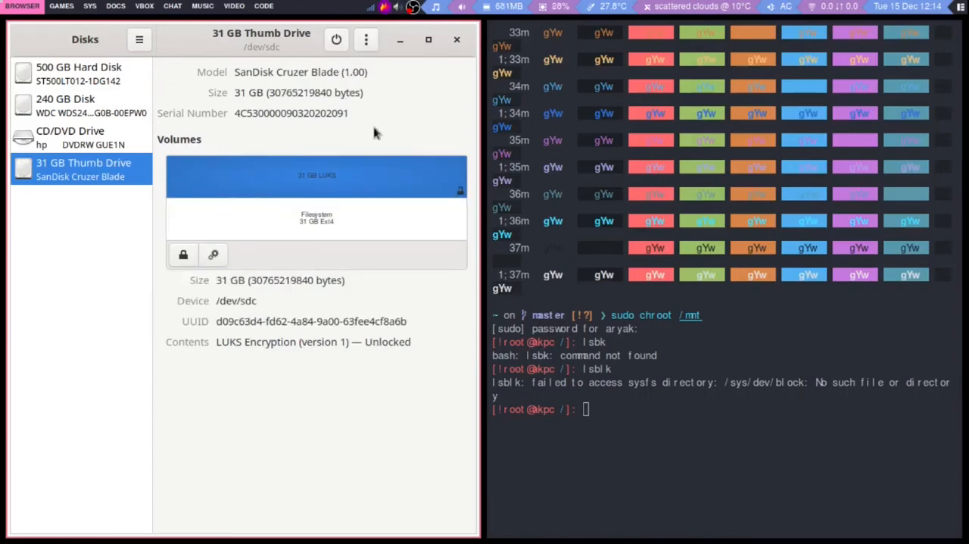
left_click(213, 254)
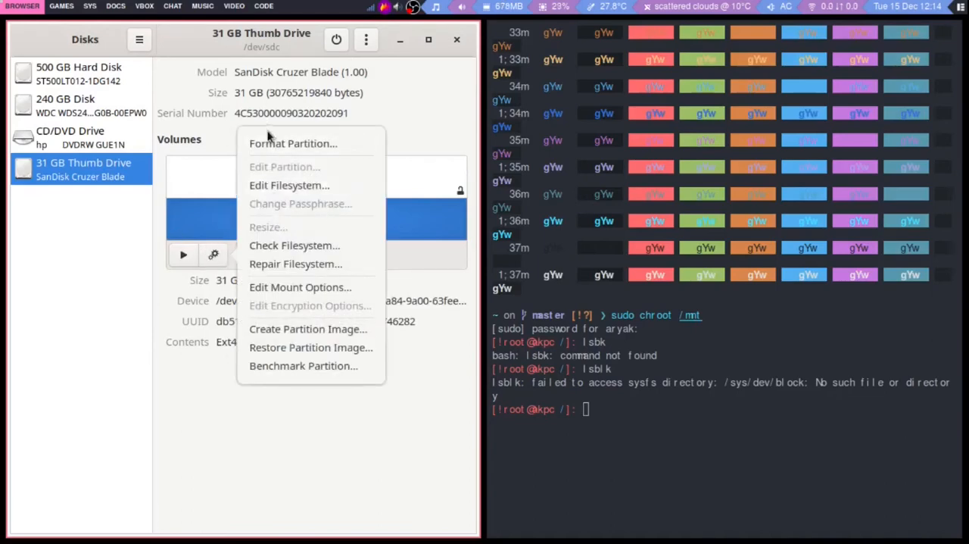
Format the inner volume as a LUKS password-protected Ext4 volume named test
left_click(293, 143)
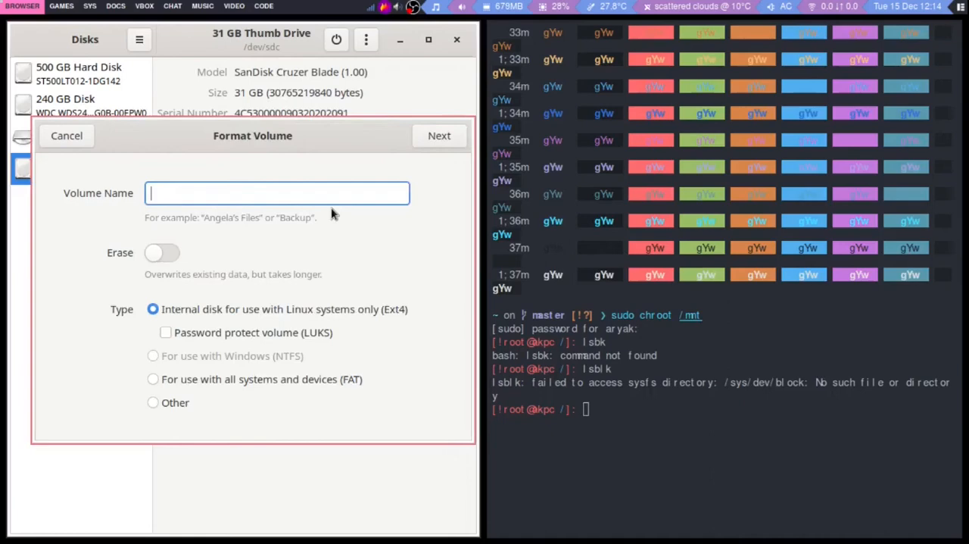
type("test")
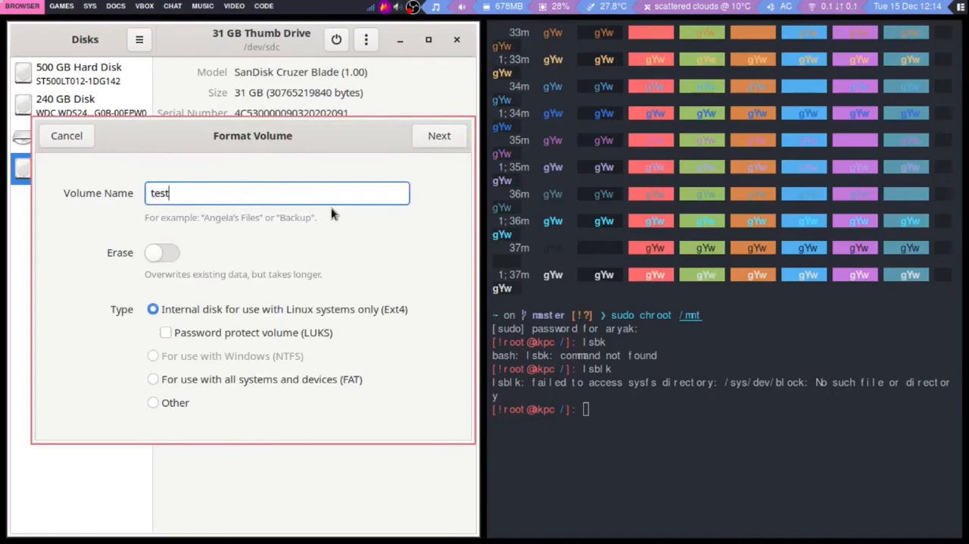
mouse_move(224, 339)
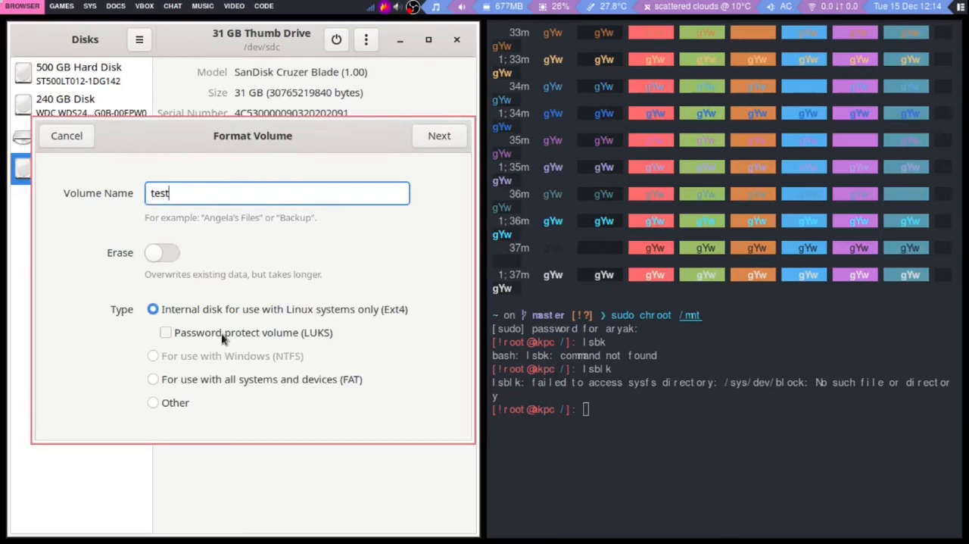
left_click(165, 333)
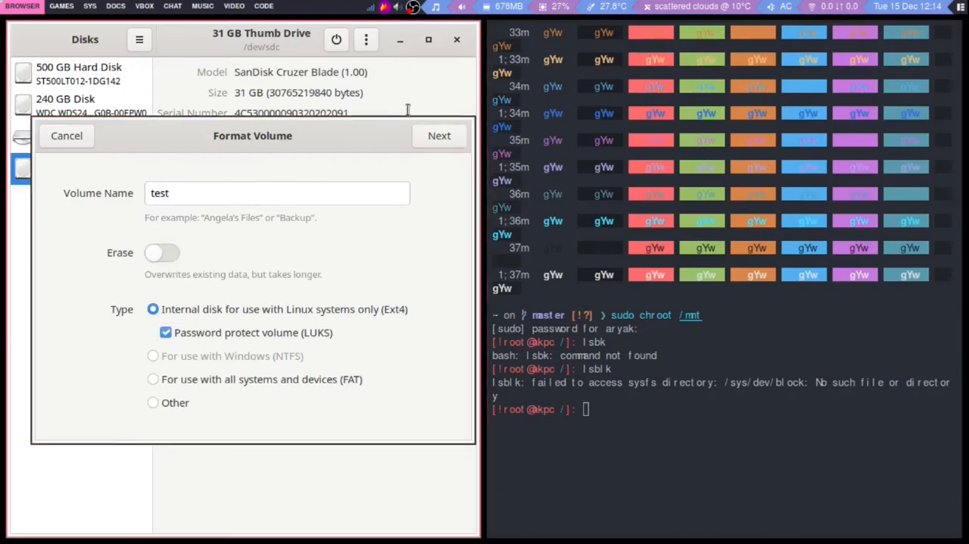
left_click(439, 136)
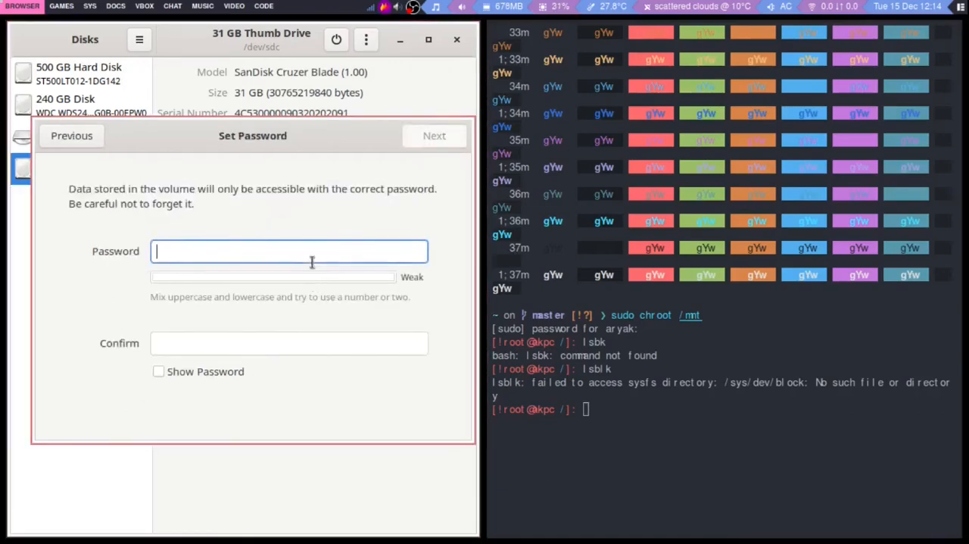
type("••")
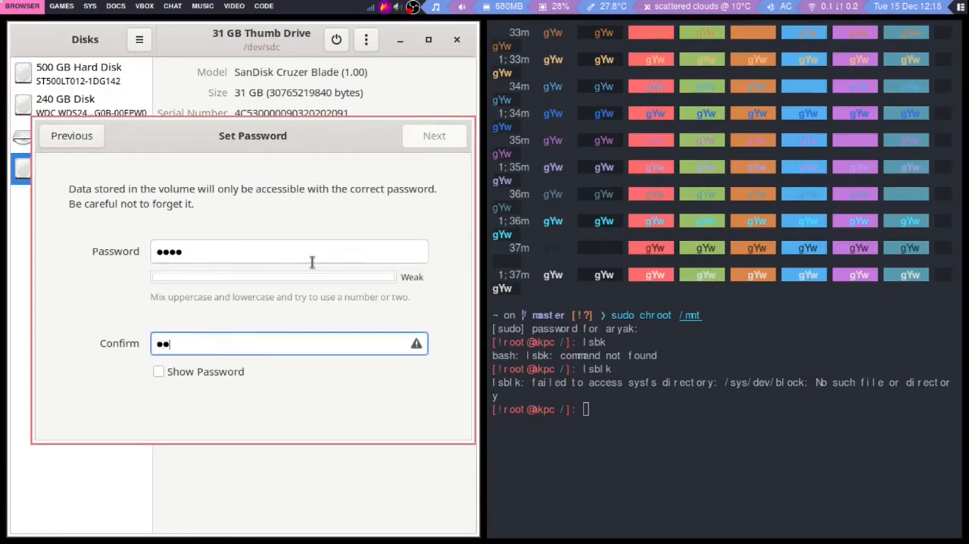
type("••")
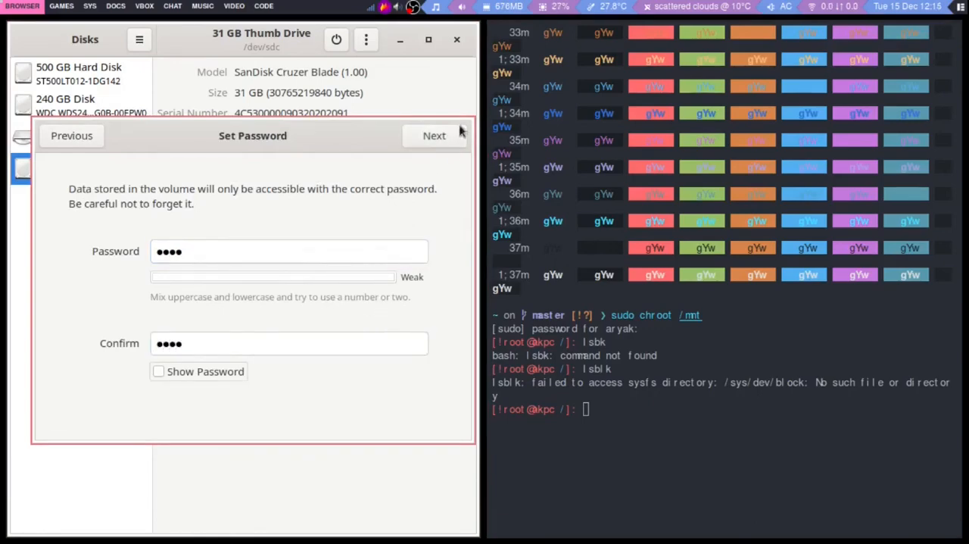
left_click(433, 136)
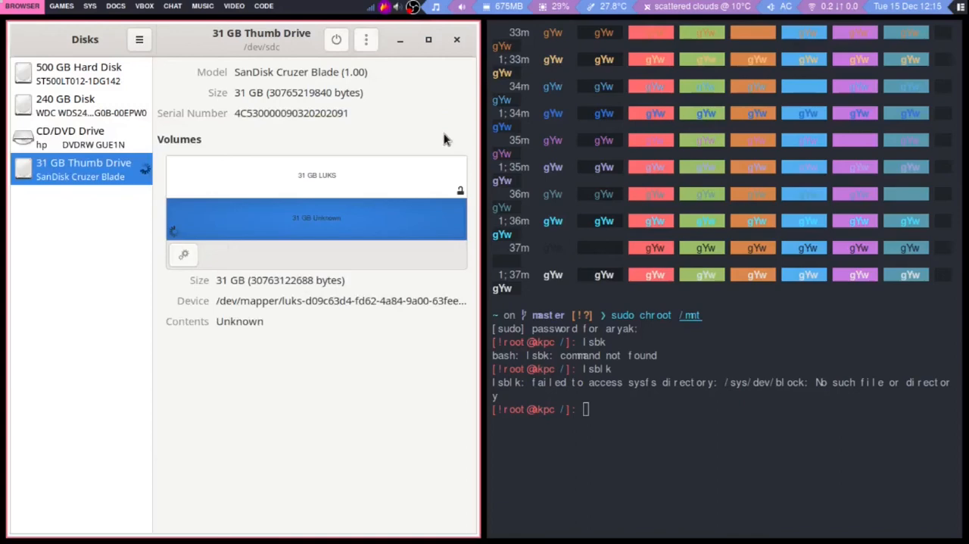
mouse_move(437, 144)
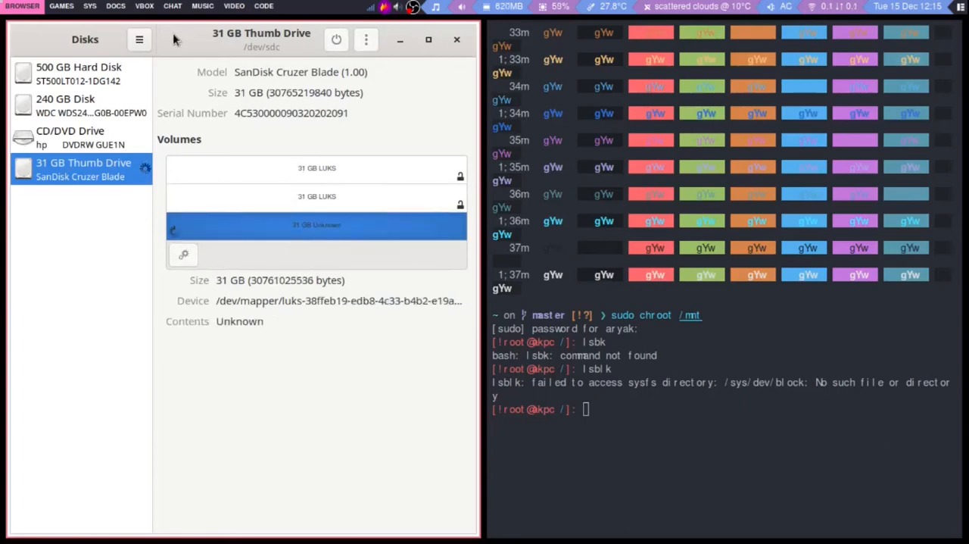
Select the thumb drive's inner encrypted volume and lock it
left_click(70, 138)
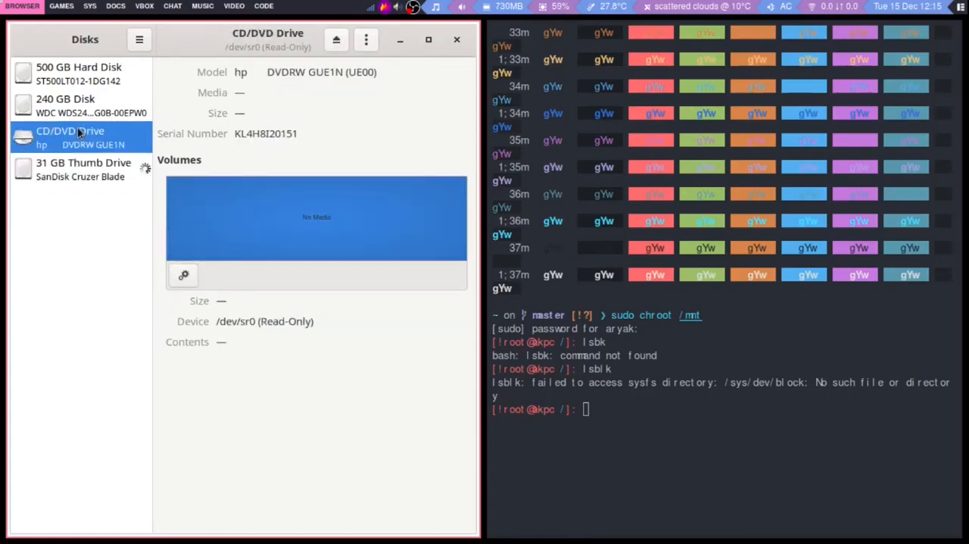
mouse_move(82, 159)
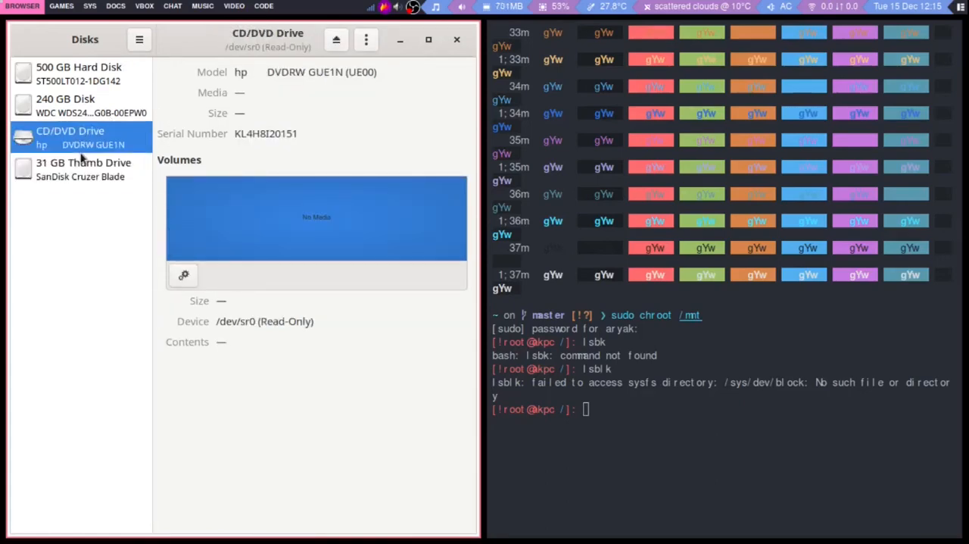
left_click(84, 169)
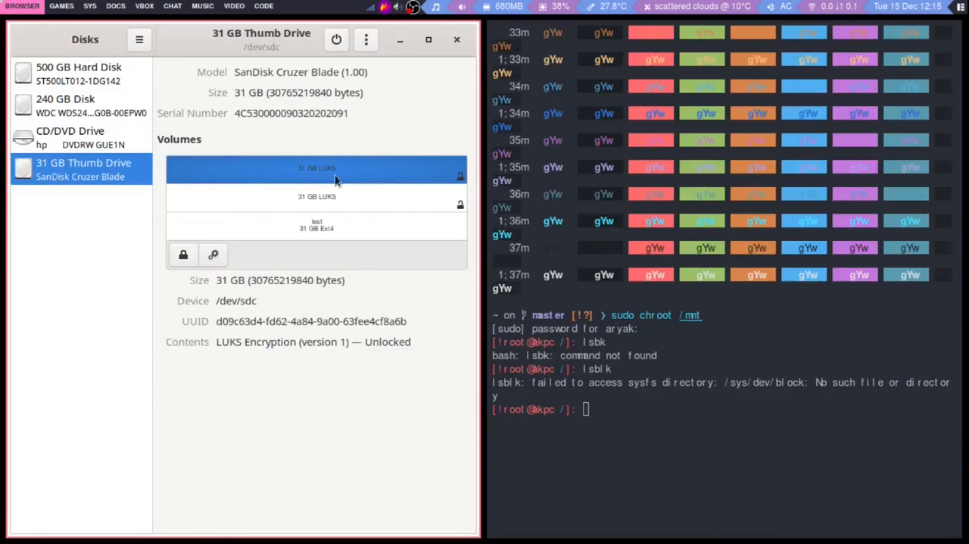
left_click(316, 197)
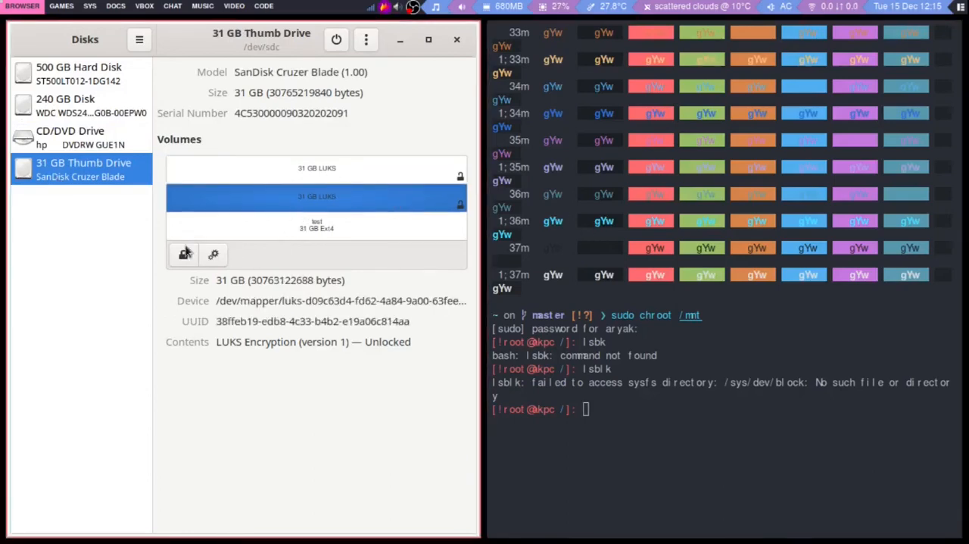
left_click(184, 255)
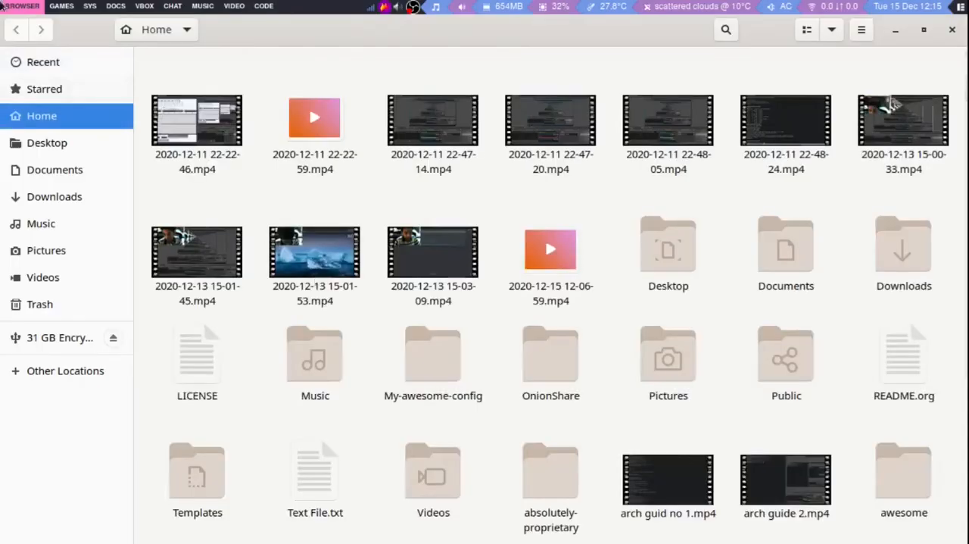
Switch from Nautilus over to a terminal session
left_click(60, 336)
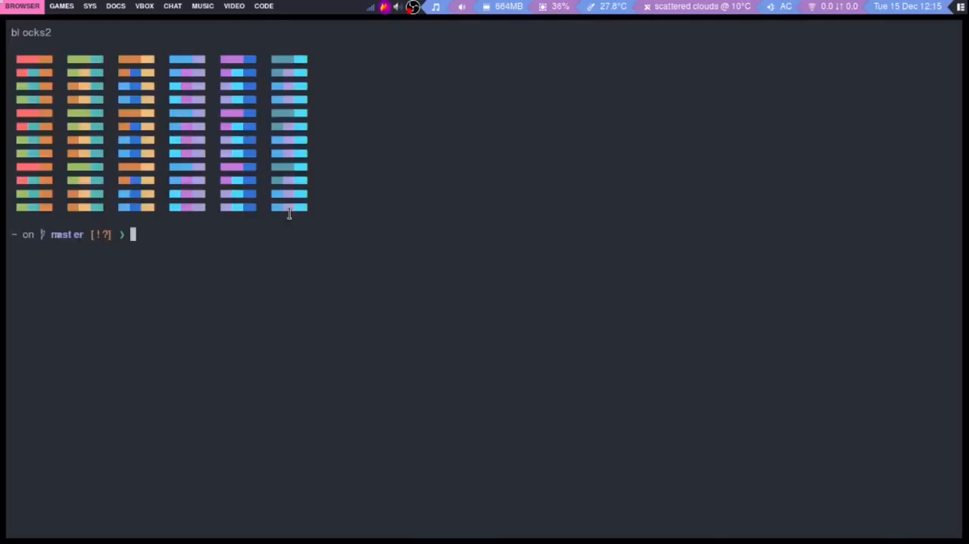
Run lsblk, then try mounting /dev/sdc1 at /mnt
type("lsblk")
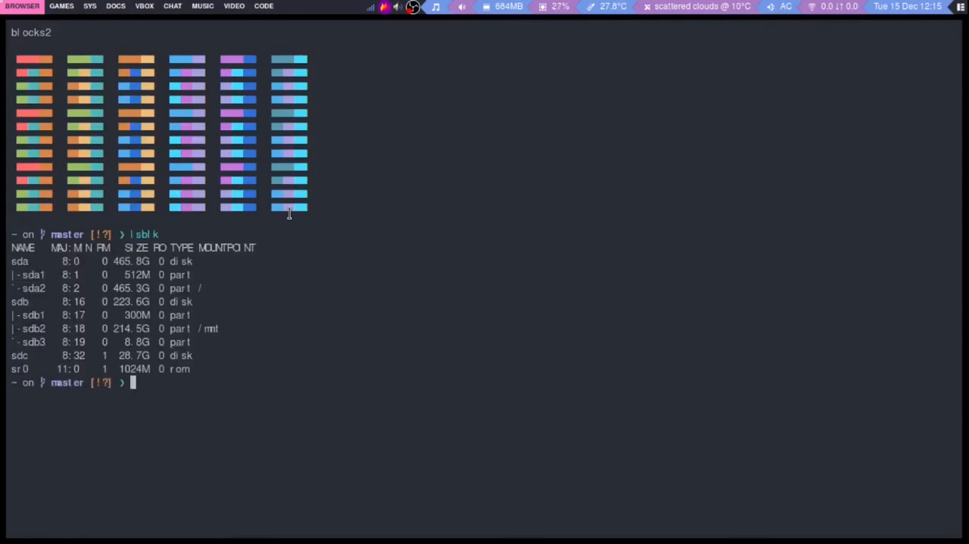
type("mount /dev/sdc1 /mnt")
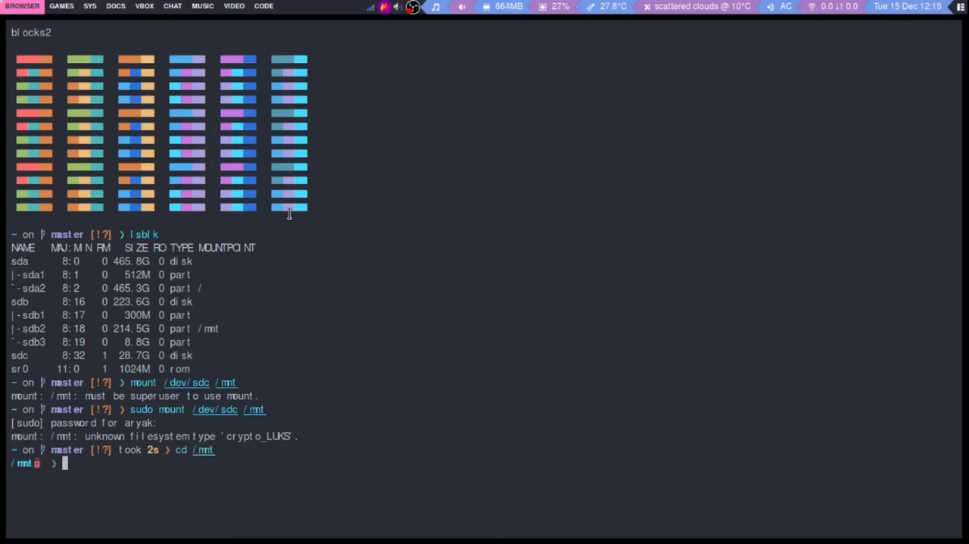
List /mnt, cd into the aryak home folder and enter the ranger command
type("ls")
type("cd home")
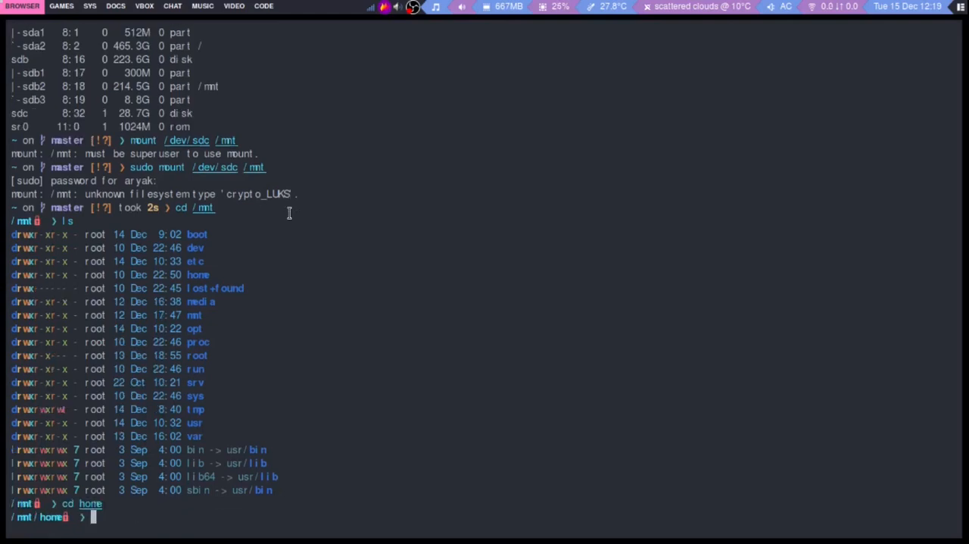
type("cd aryak")
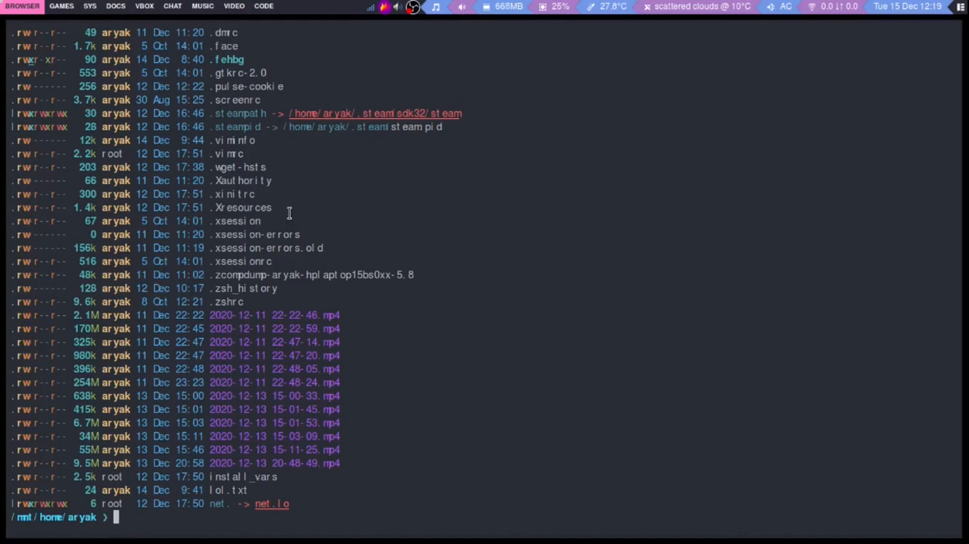
type("ranger")
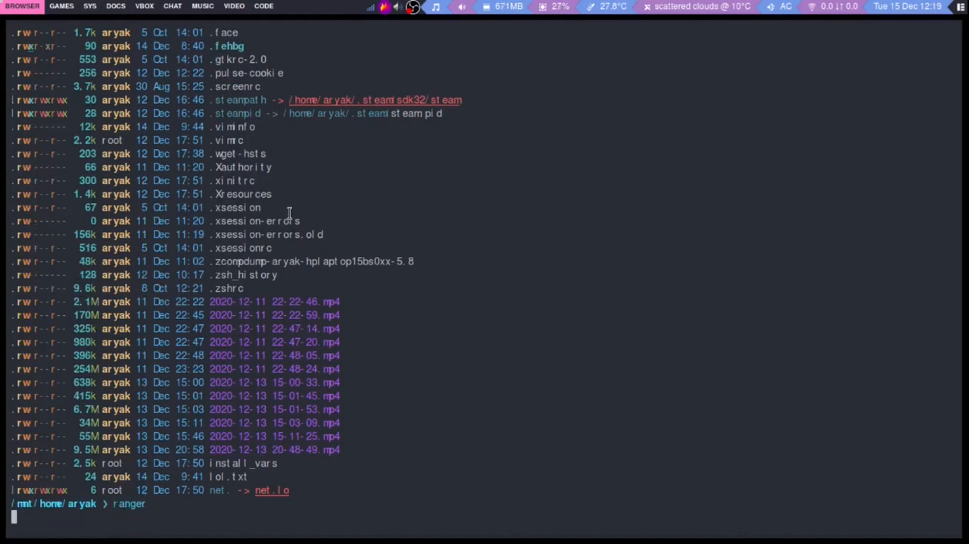
Launch ranger, go back to /mnt and enter its home folder
key("Return")
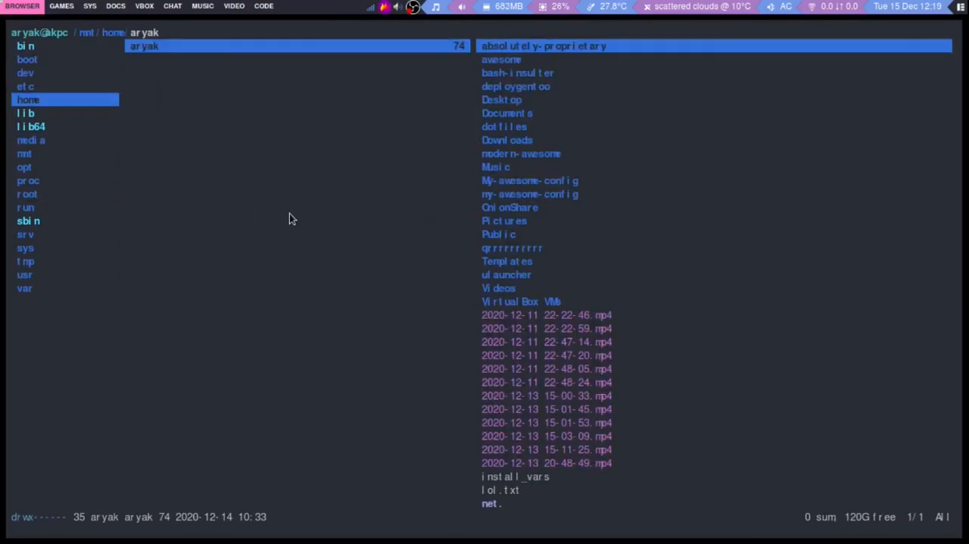
left_click(544, 45)
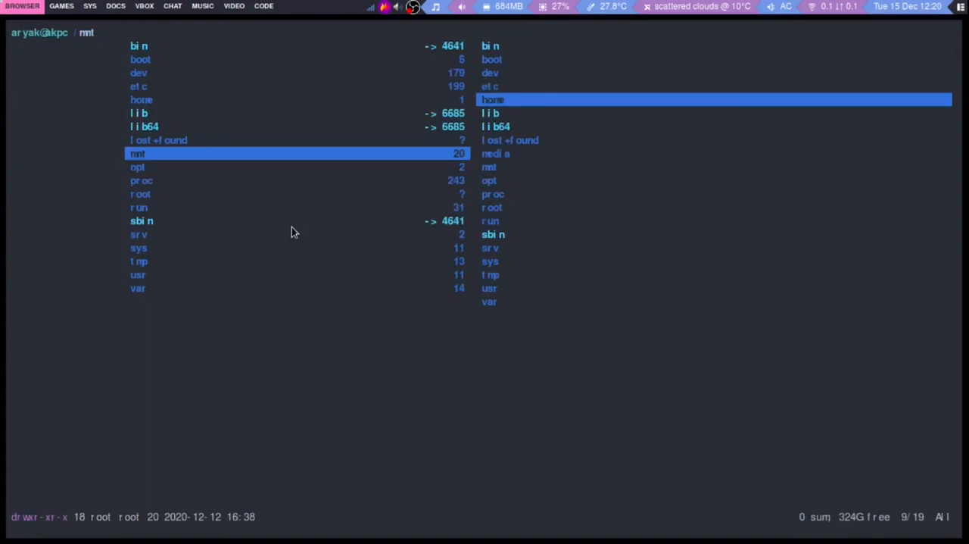
left_click(492, 100)
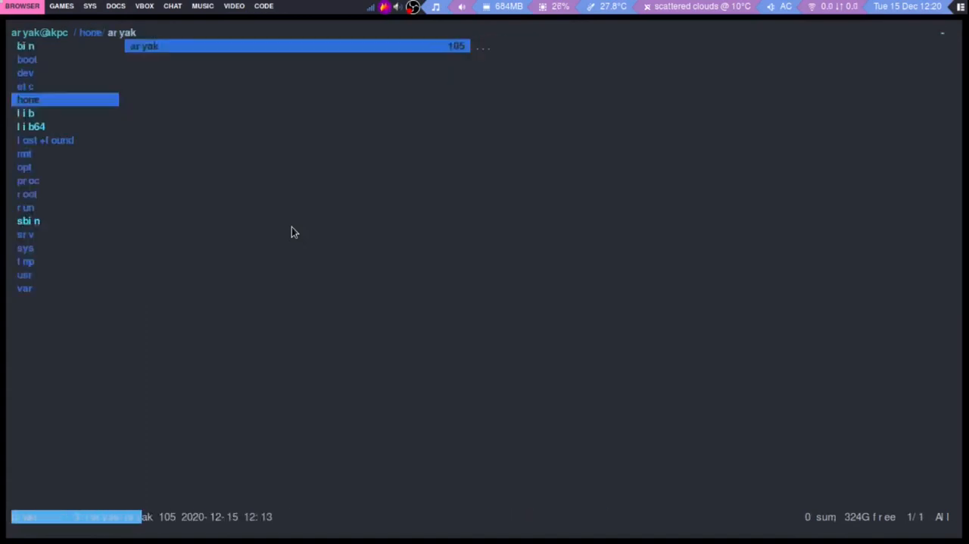